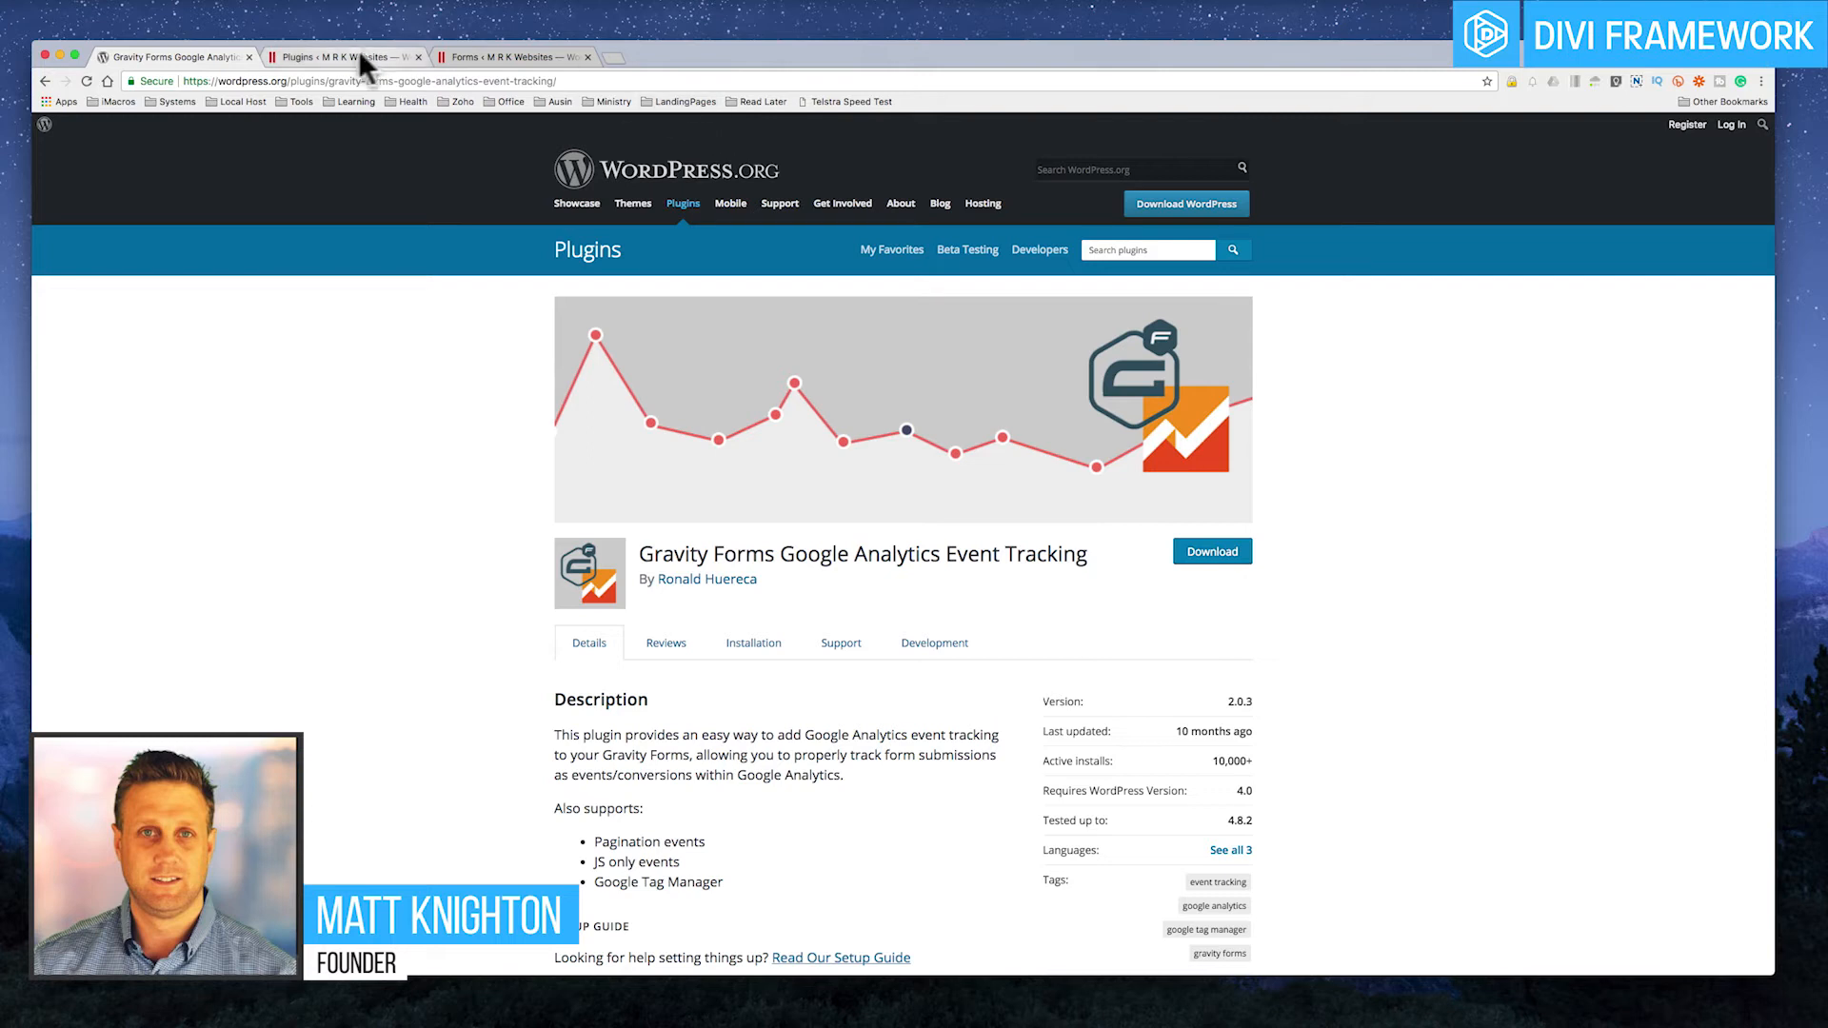
Step: View the installed Gravity Forms Google Analytics Event Tracking plugin's details and its WordPress.org page
click(339, 57)
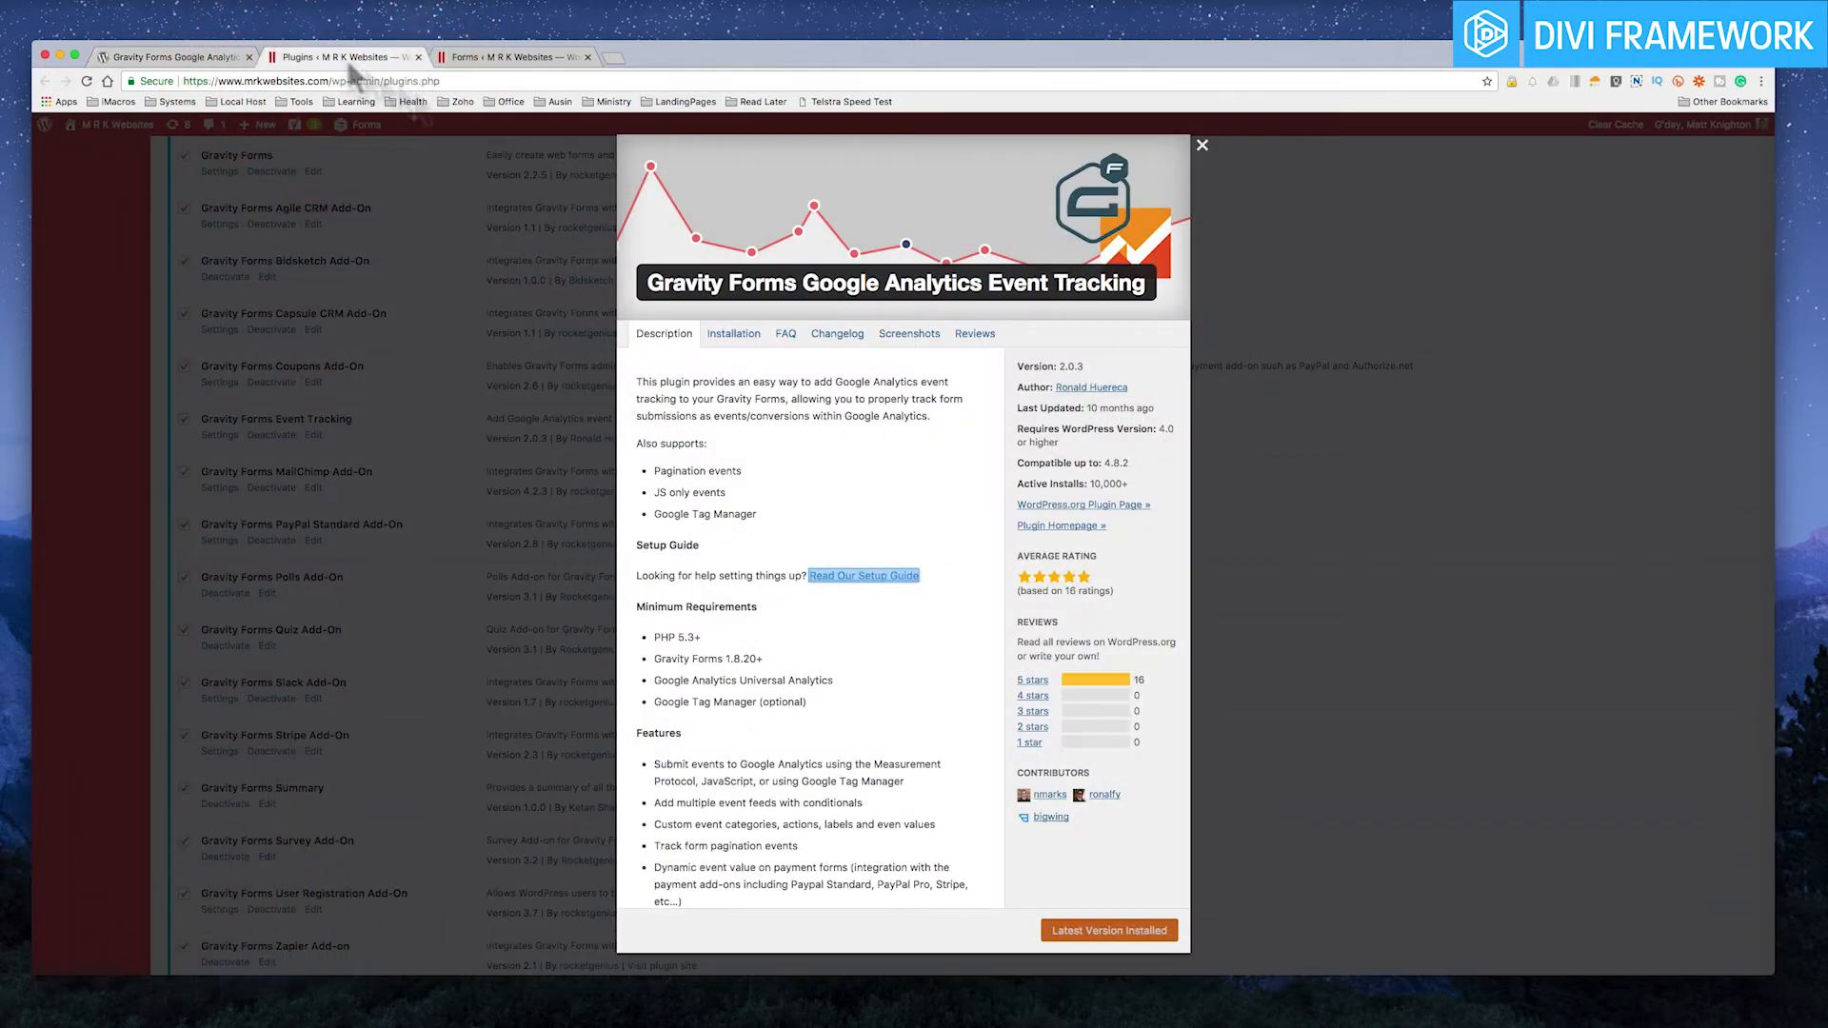
mouse_move(495, 93)
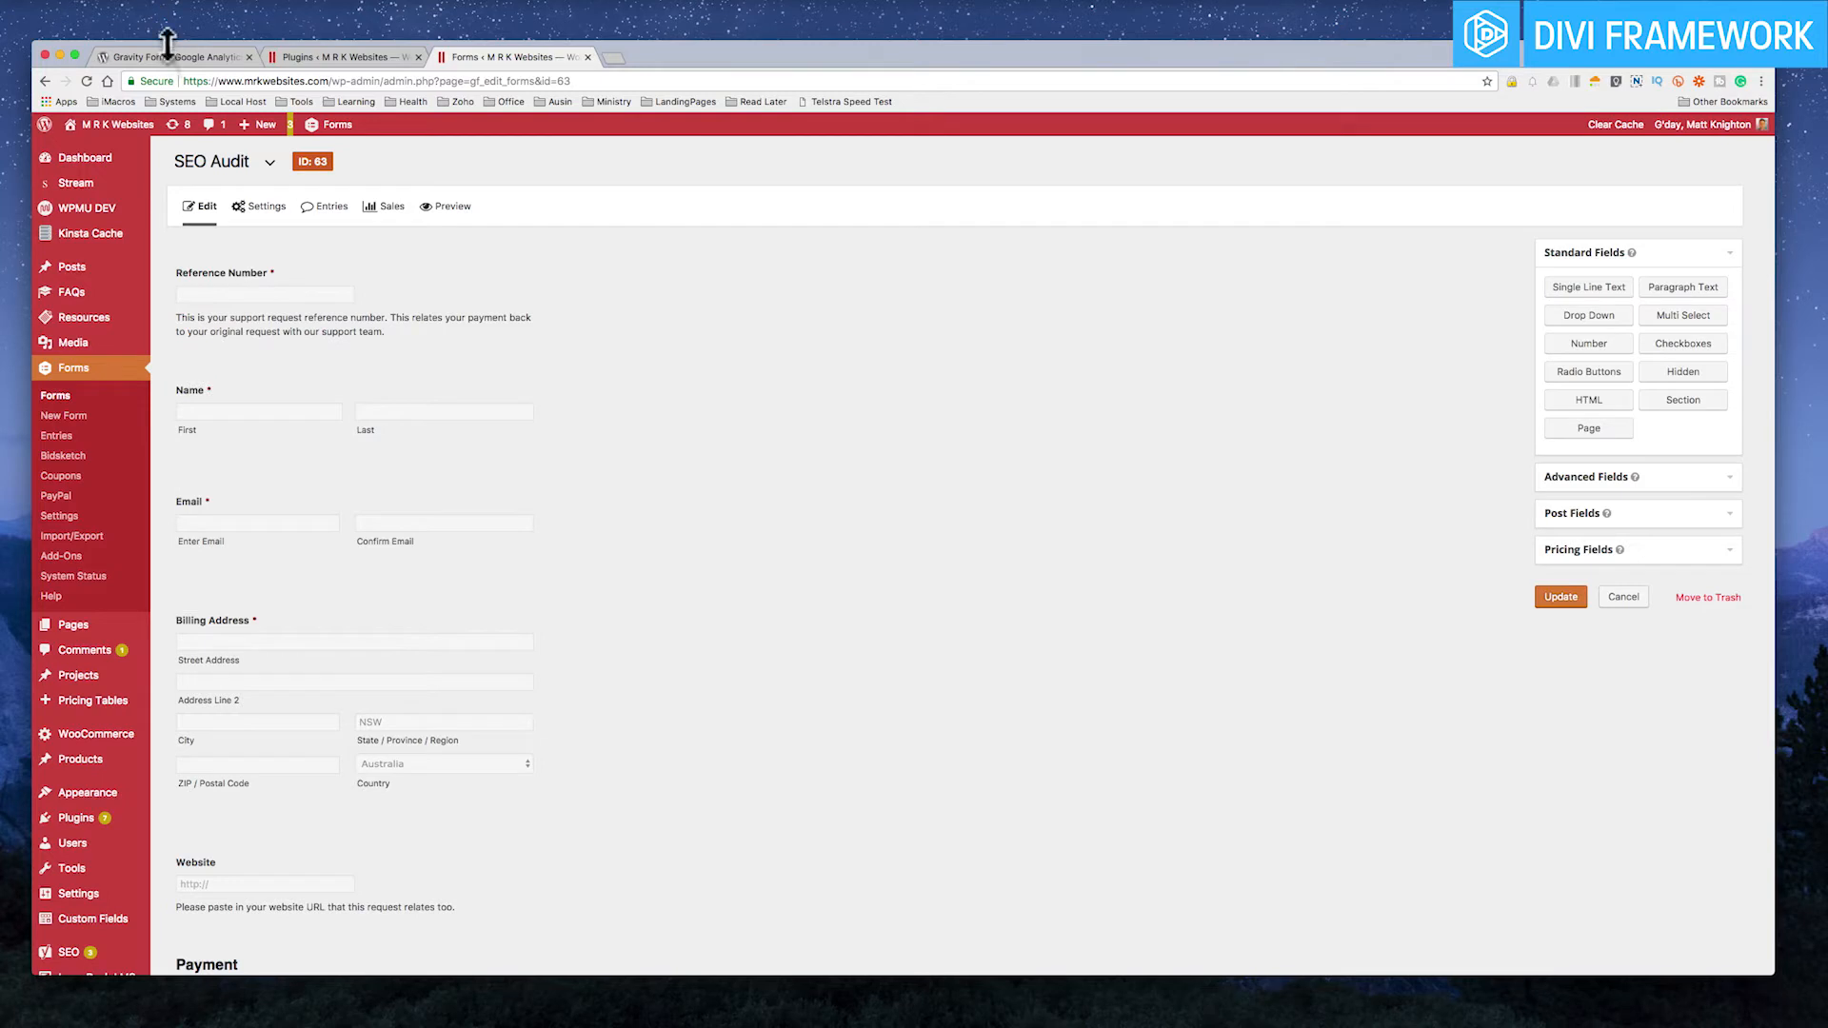
click(175, 55)
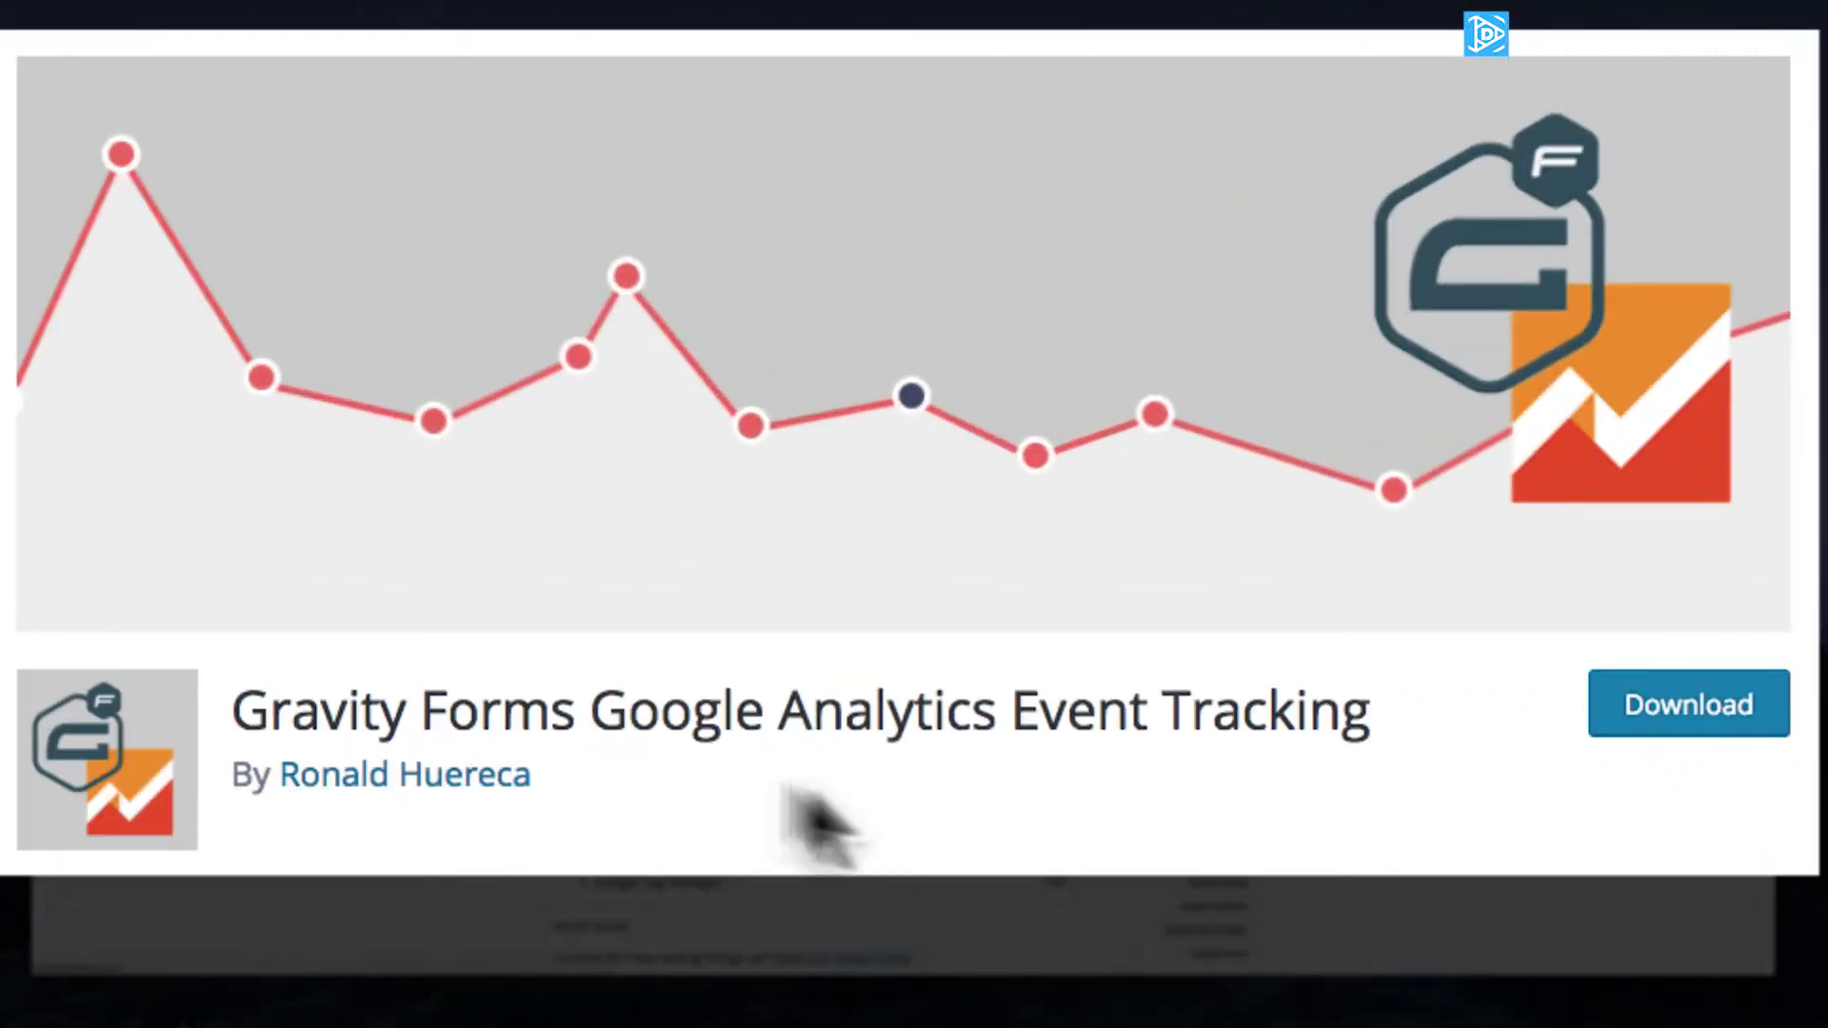
mouse_move(891, 829)
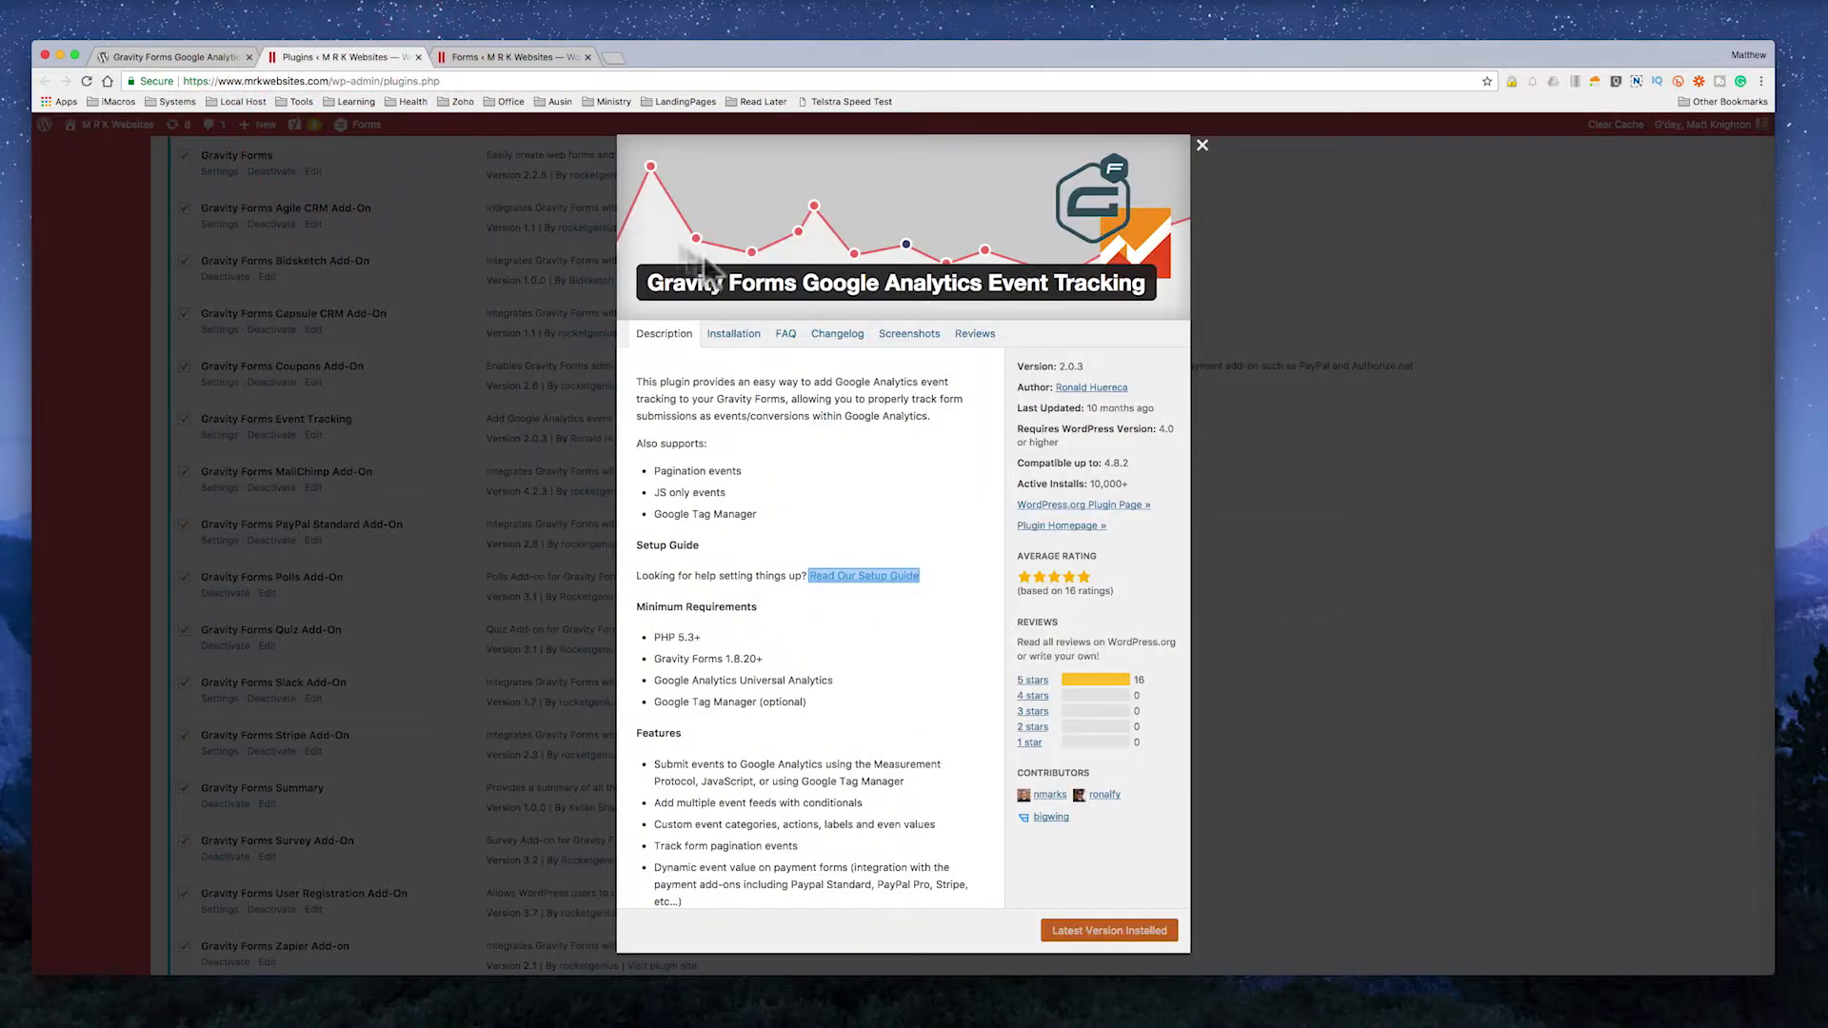
Step: Go to the SEO Audit form's settings and choose Submission Tracking to start a new feed
click(510, 57)
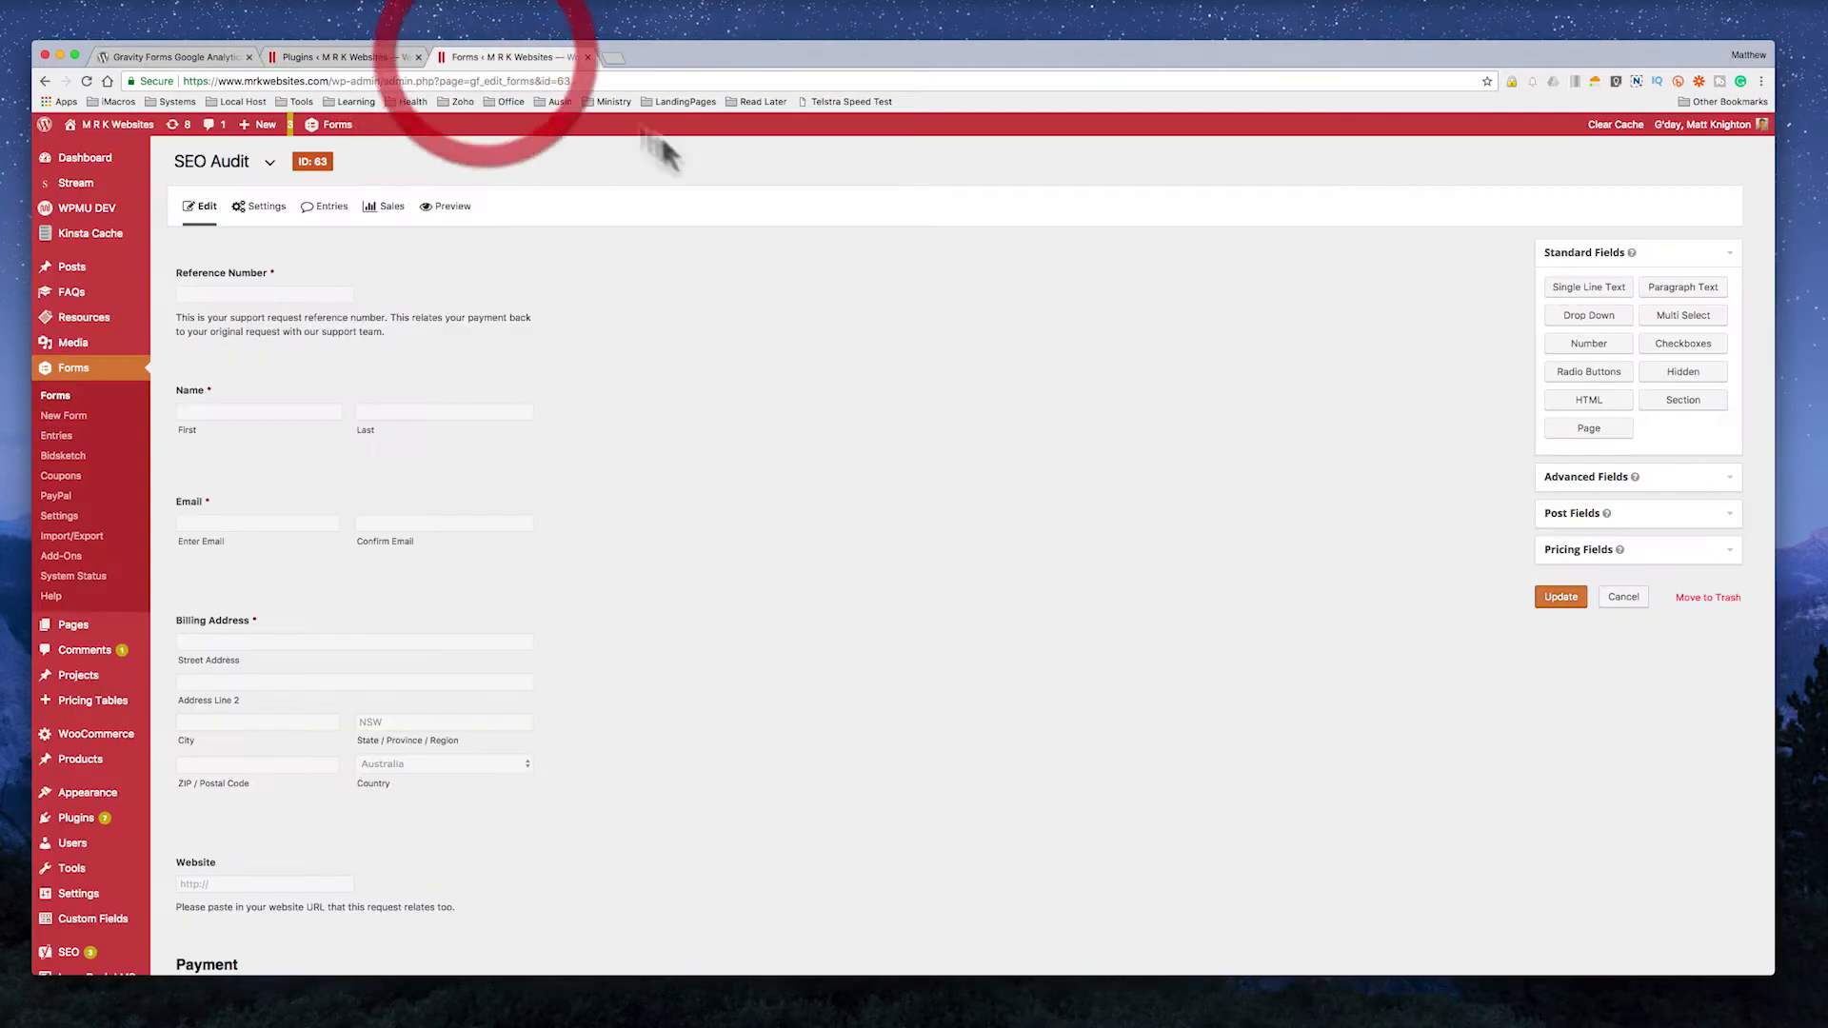
click(267, 205)
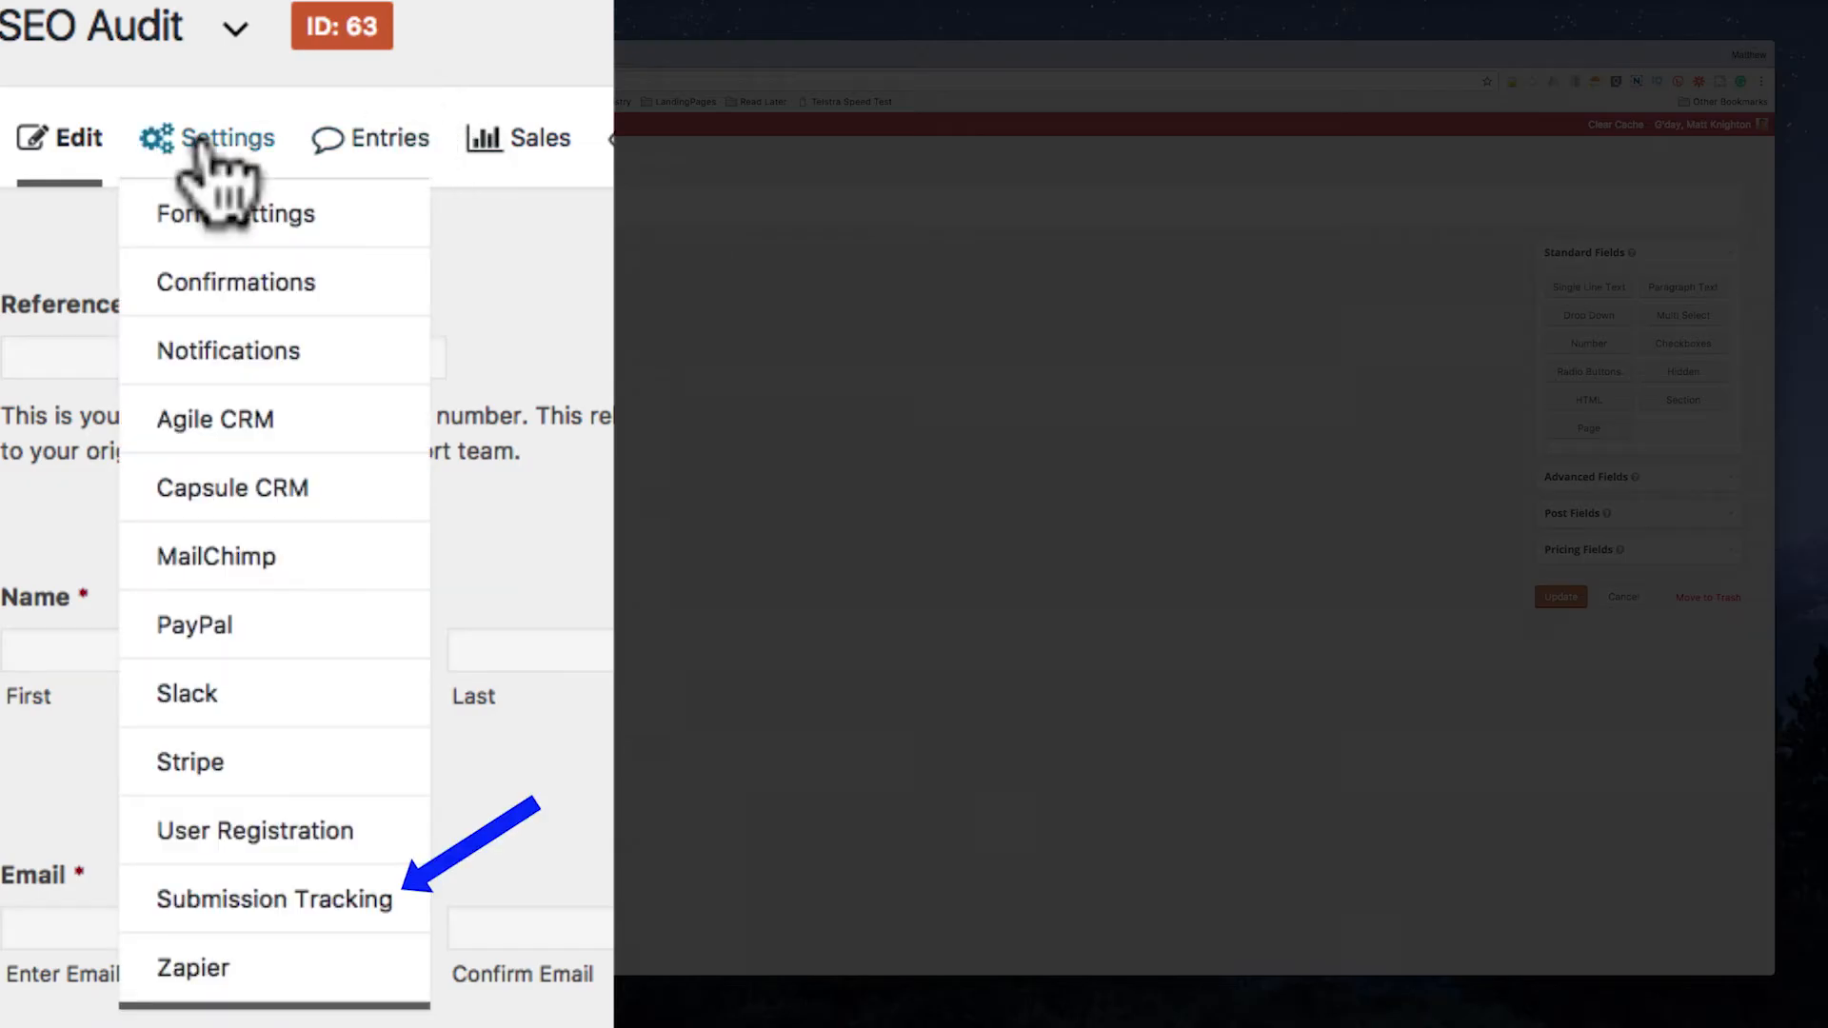
mouse_move(280, 817)
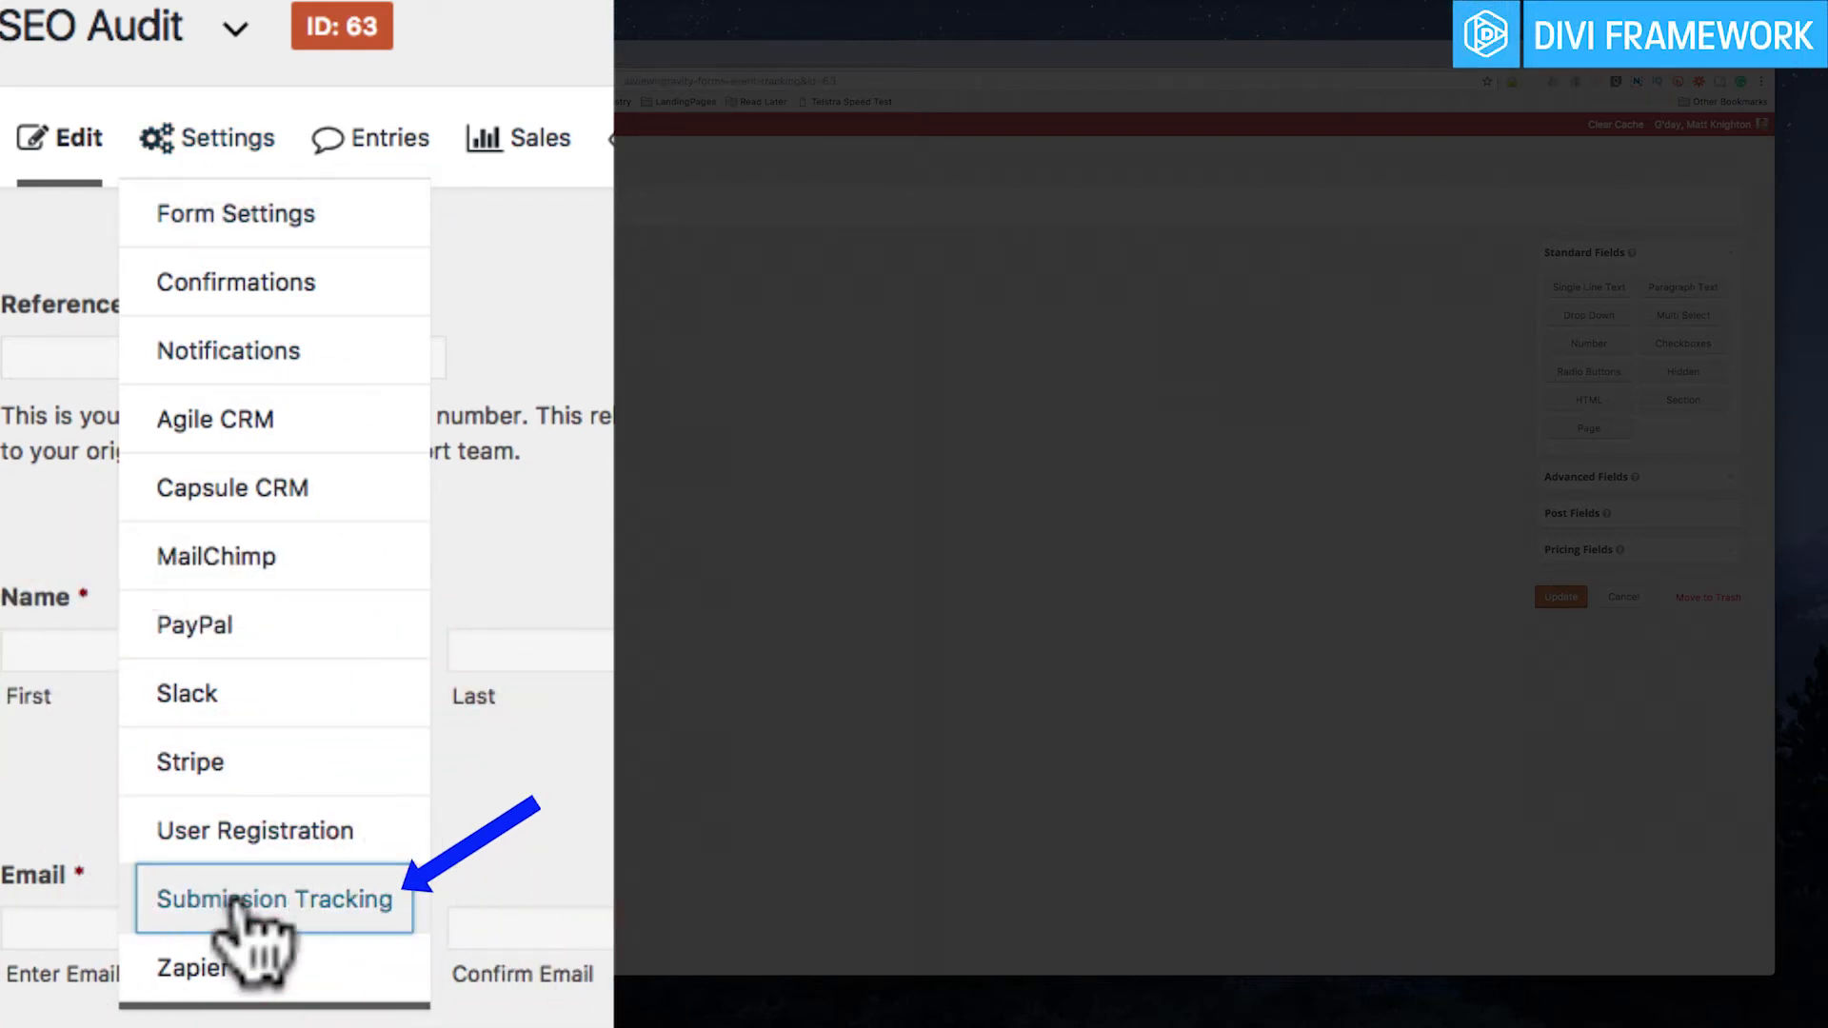
click(272, 898)
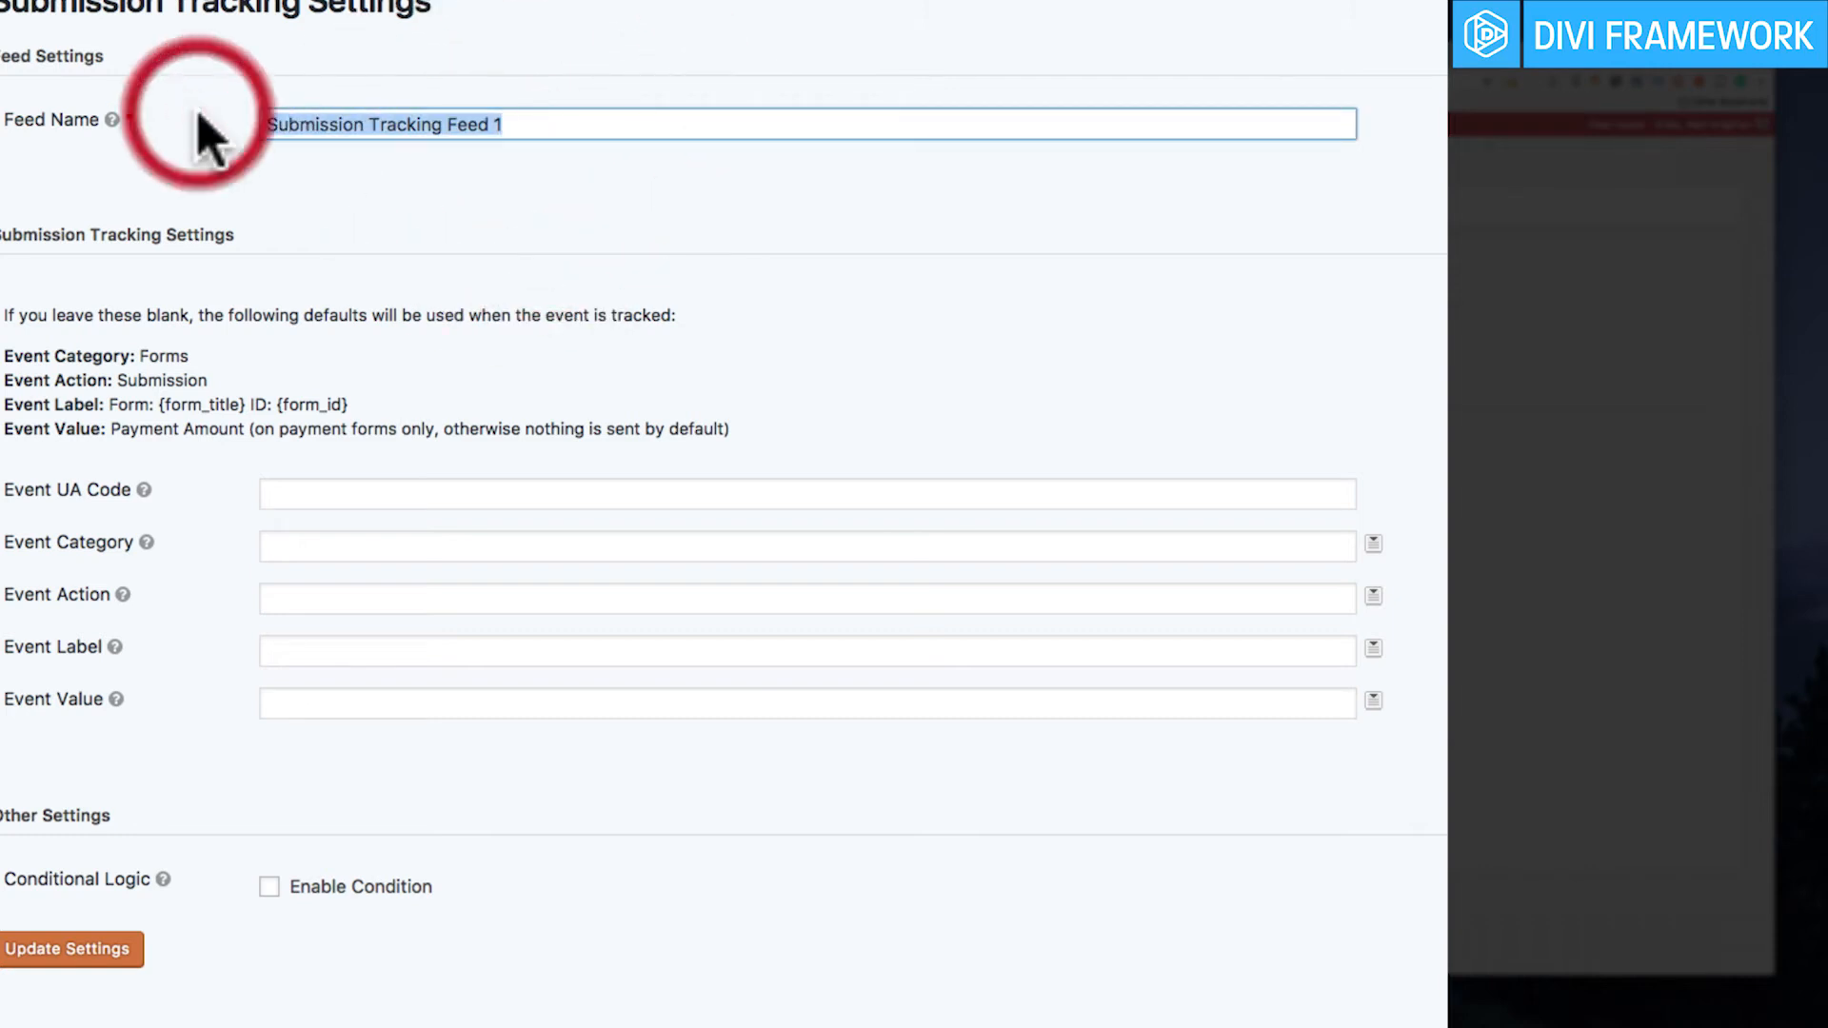
Step: Name the new feed 'SEO Audit Payment' using the autocomplete suggestion
text(SEO Audit Payment)
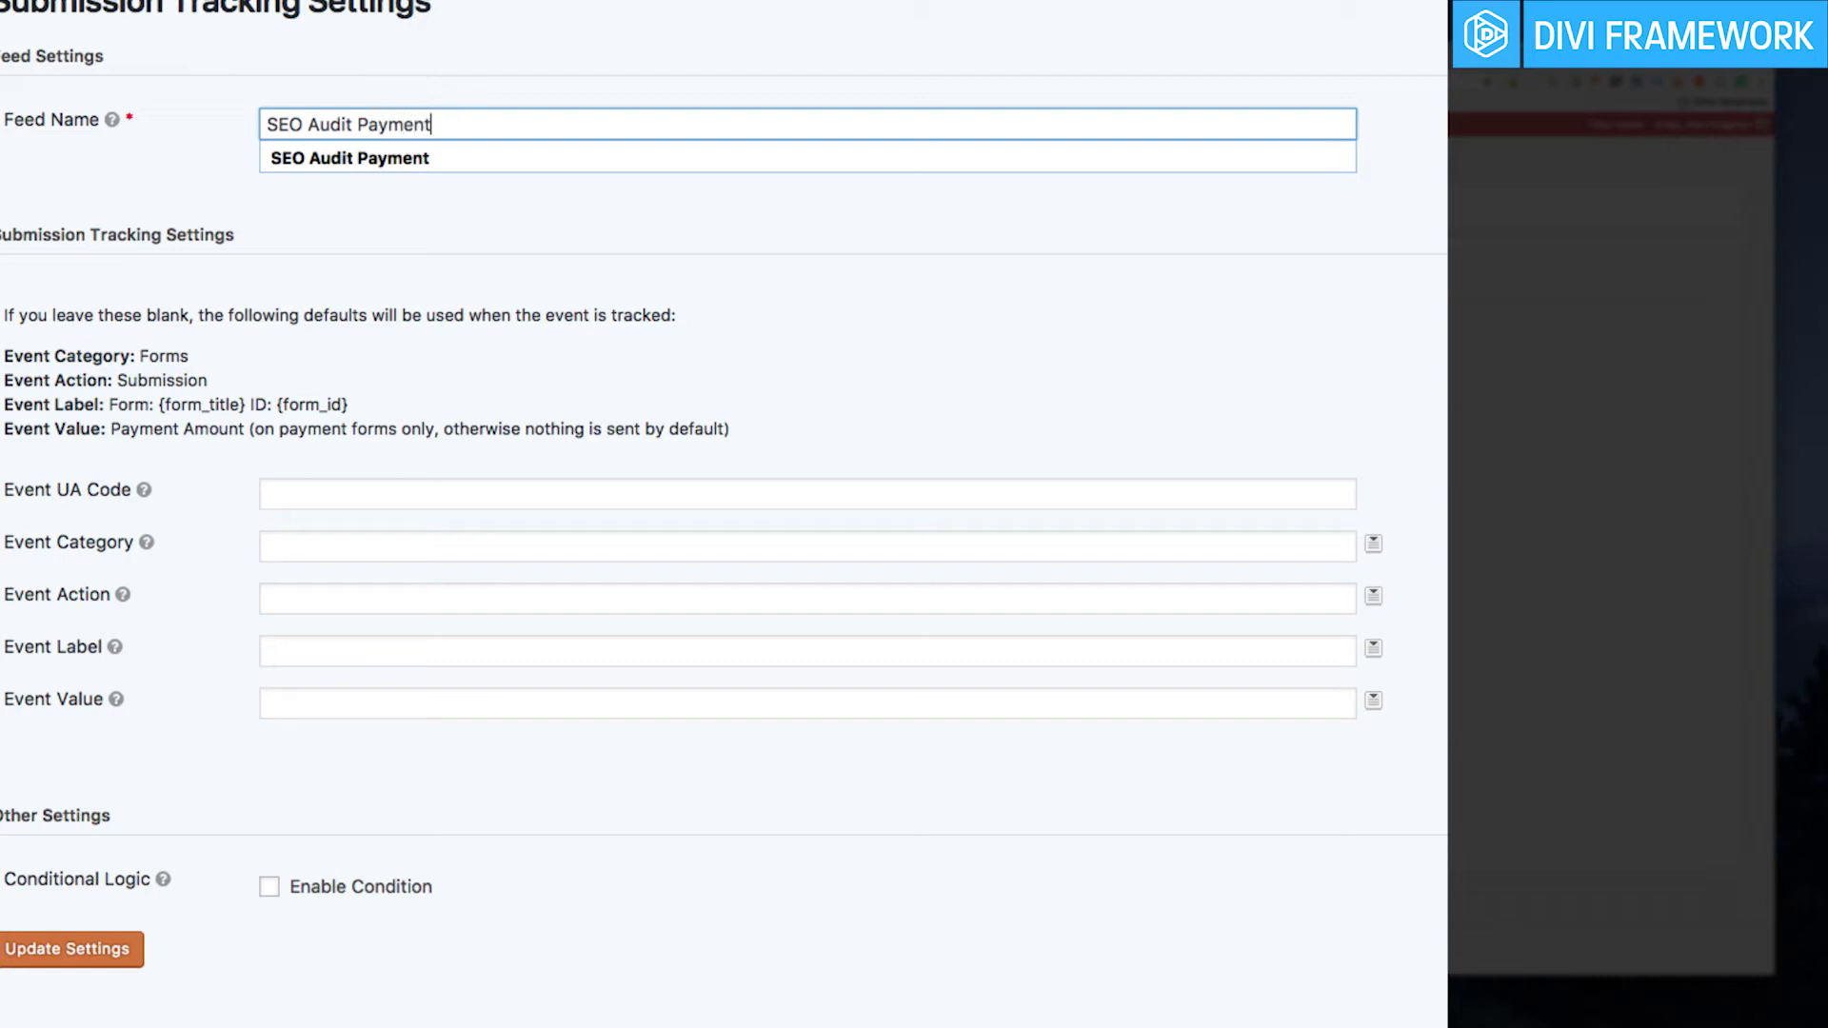
click(807, 493)
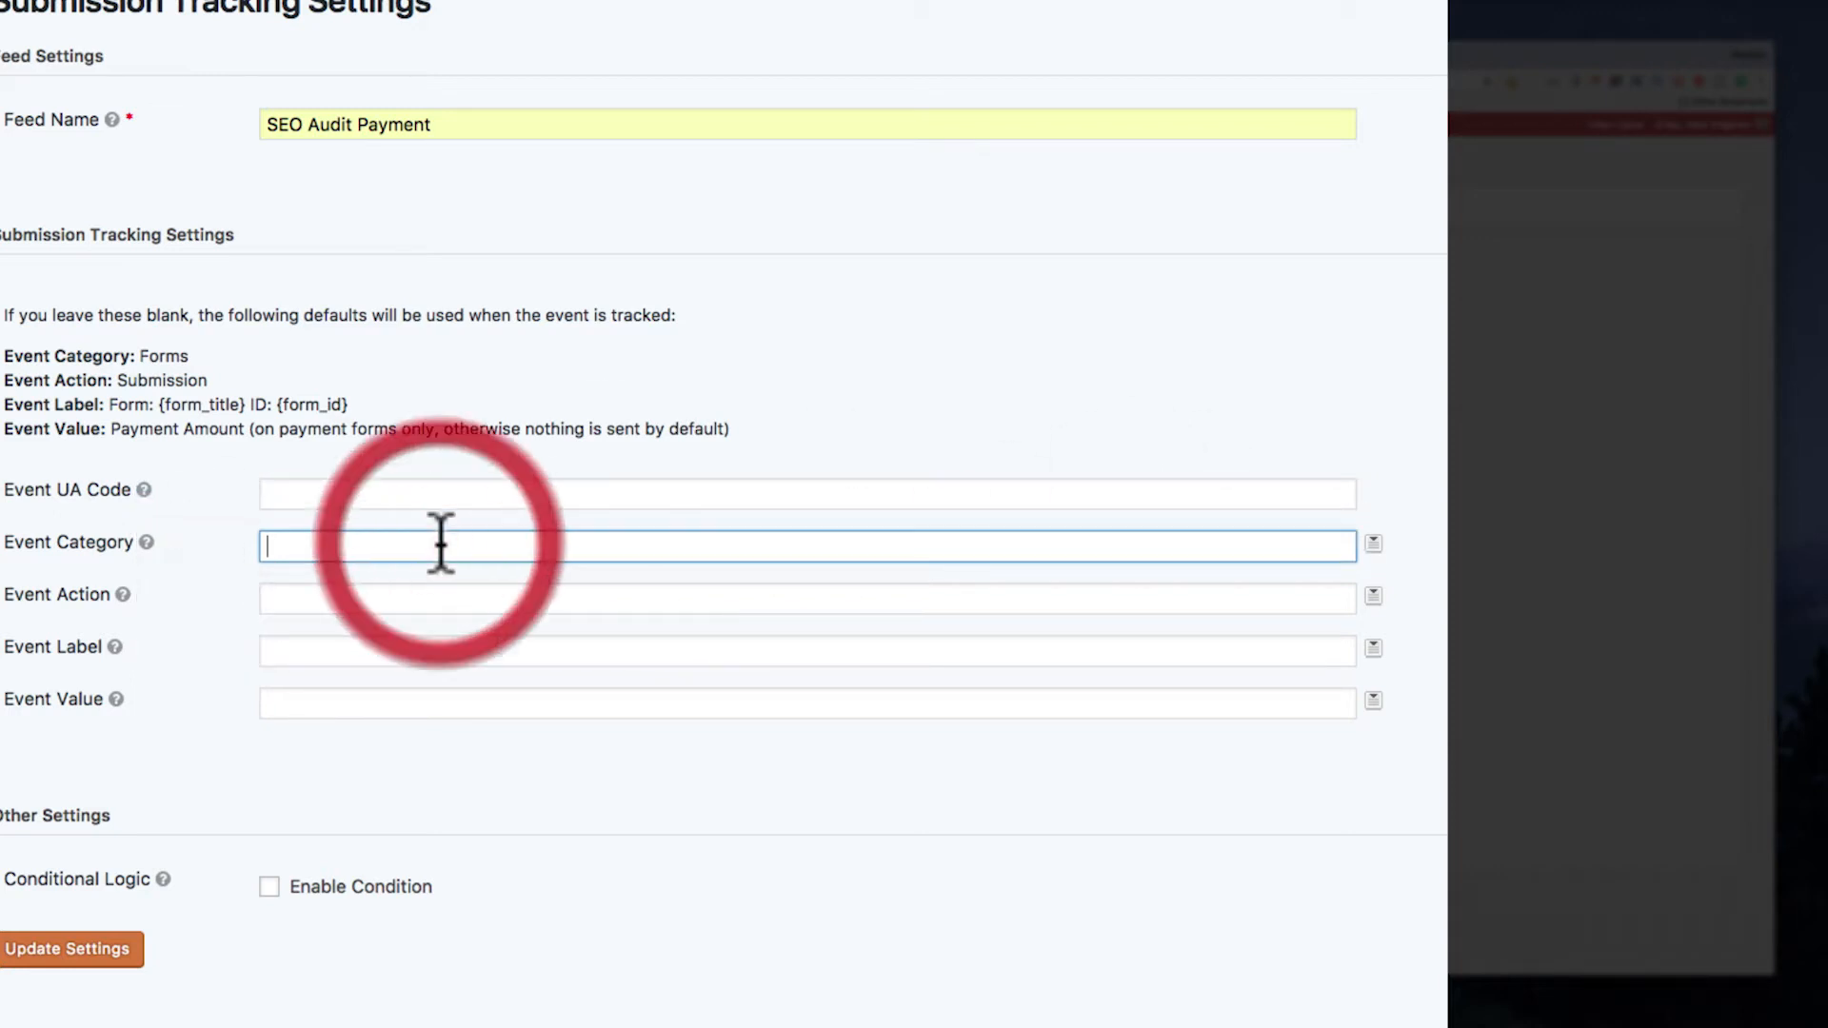
mouse_move(1375, 571)
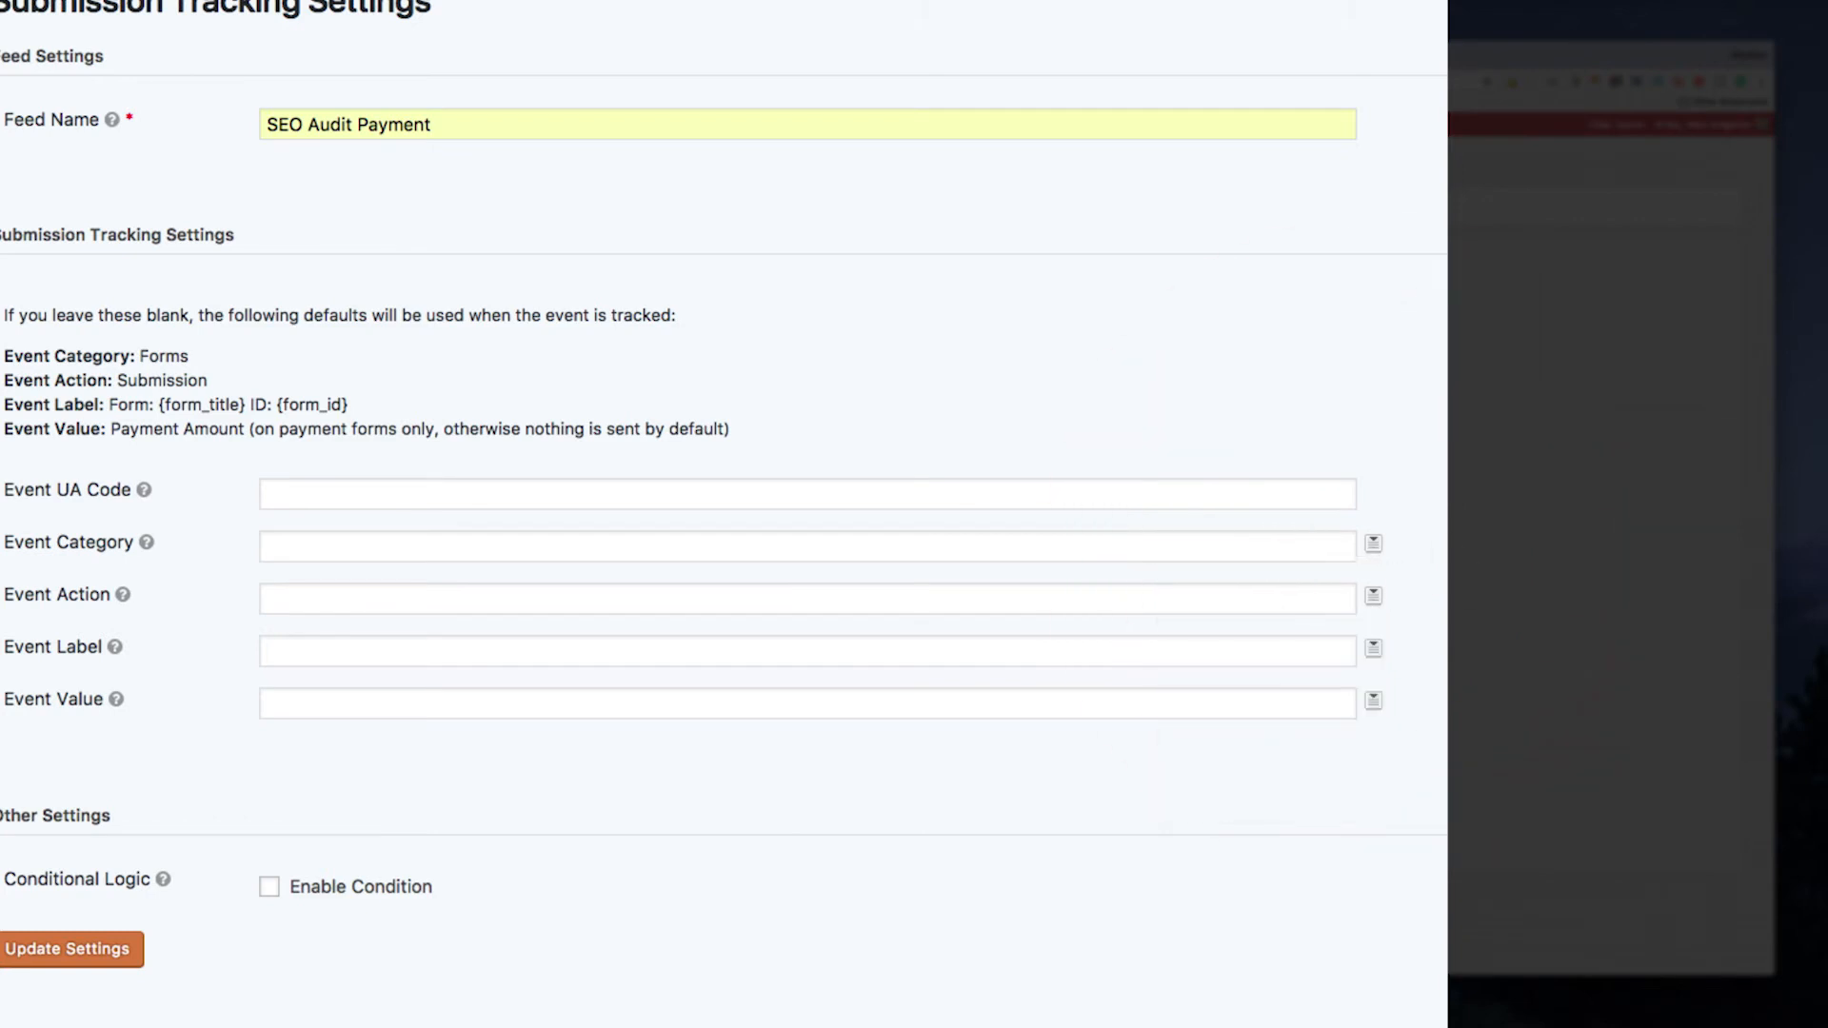
mouse_move(351, 549)
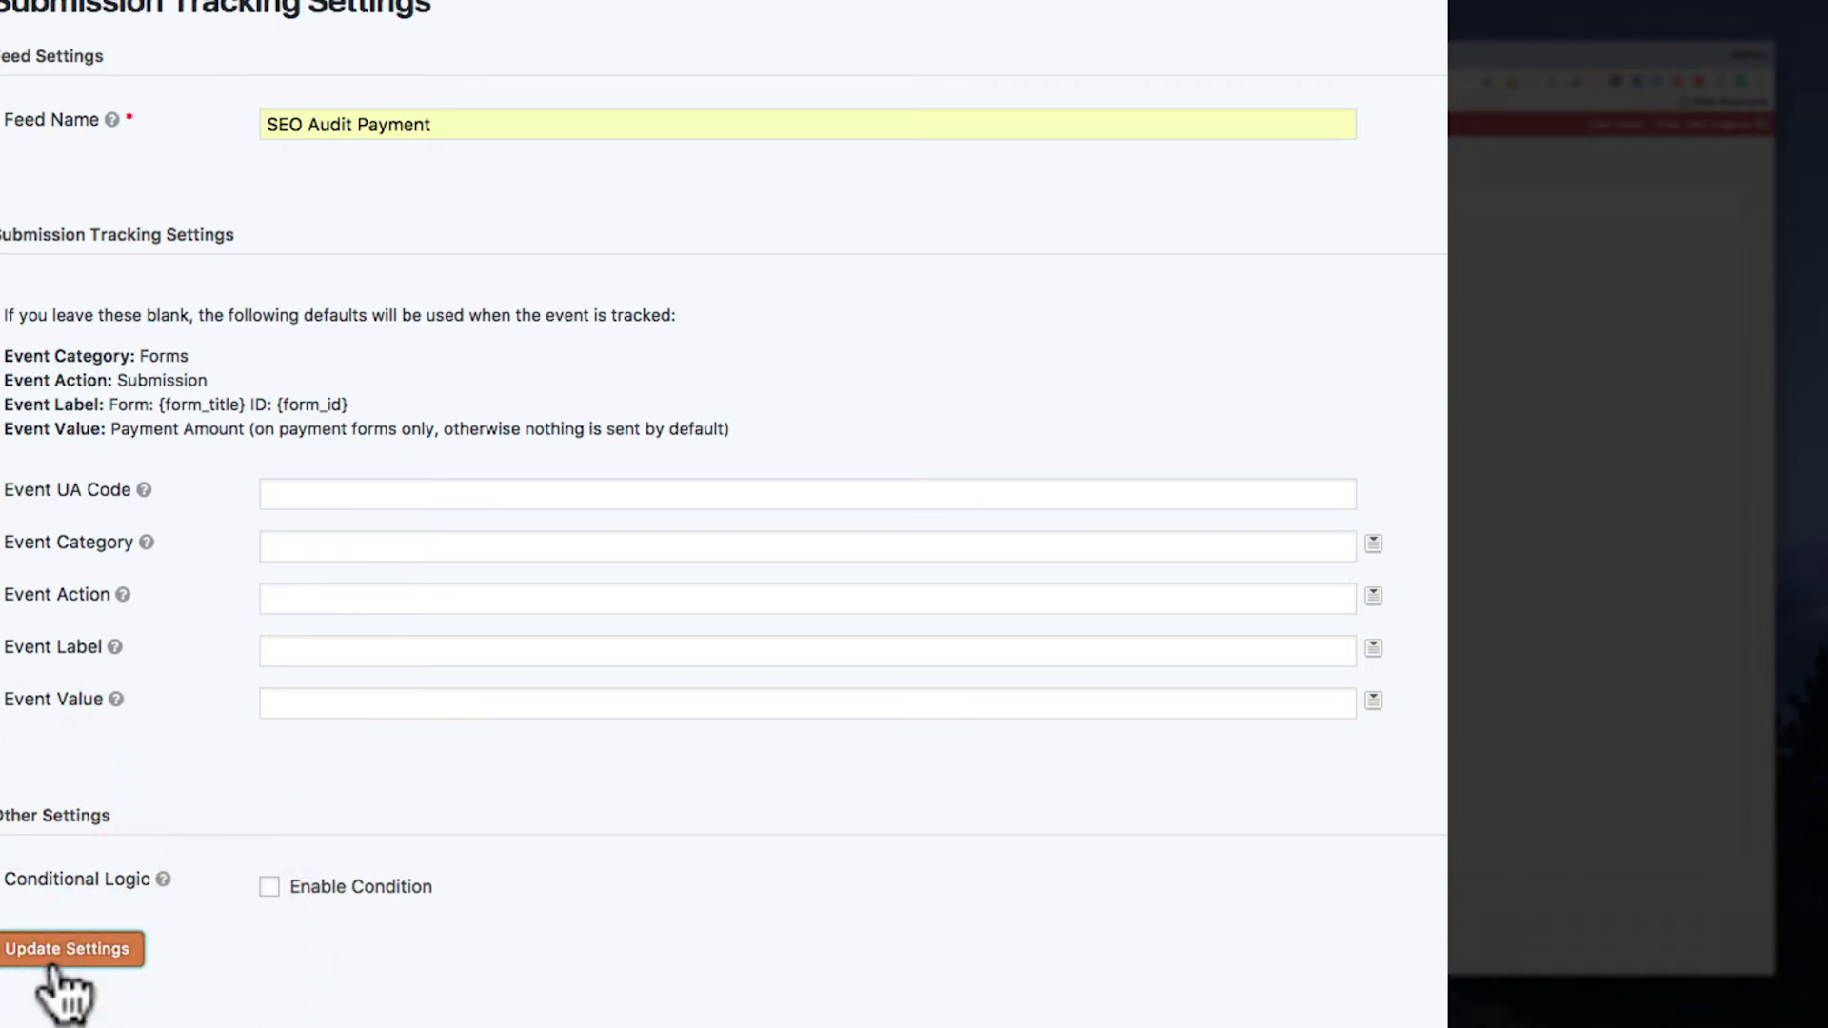
Step: Save the SEO Audit Payment feed with Update Settings, surfacing the UA code warning
click(69, 948)
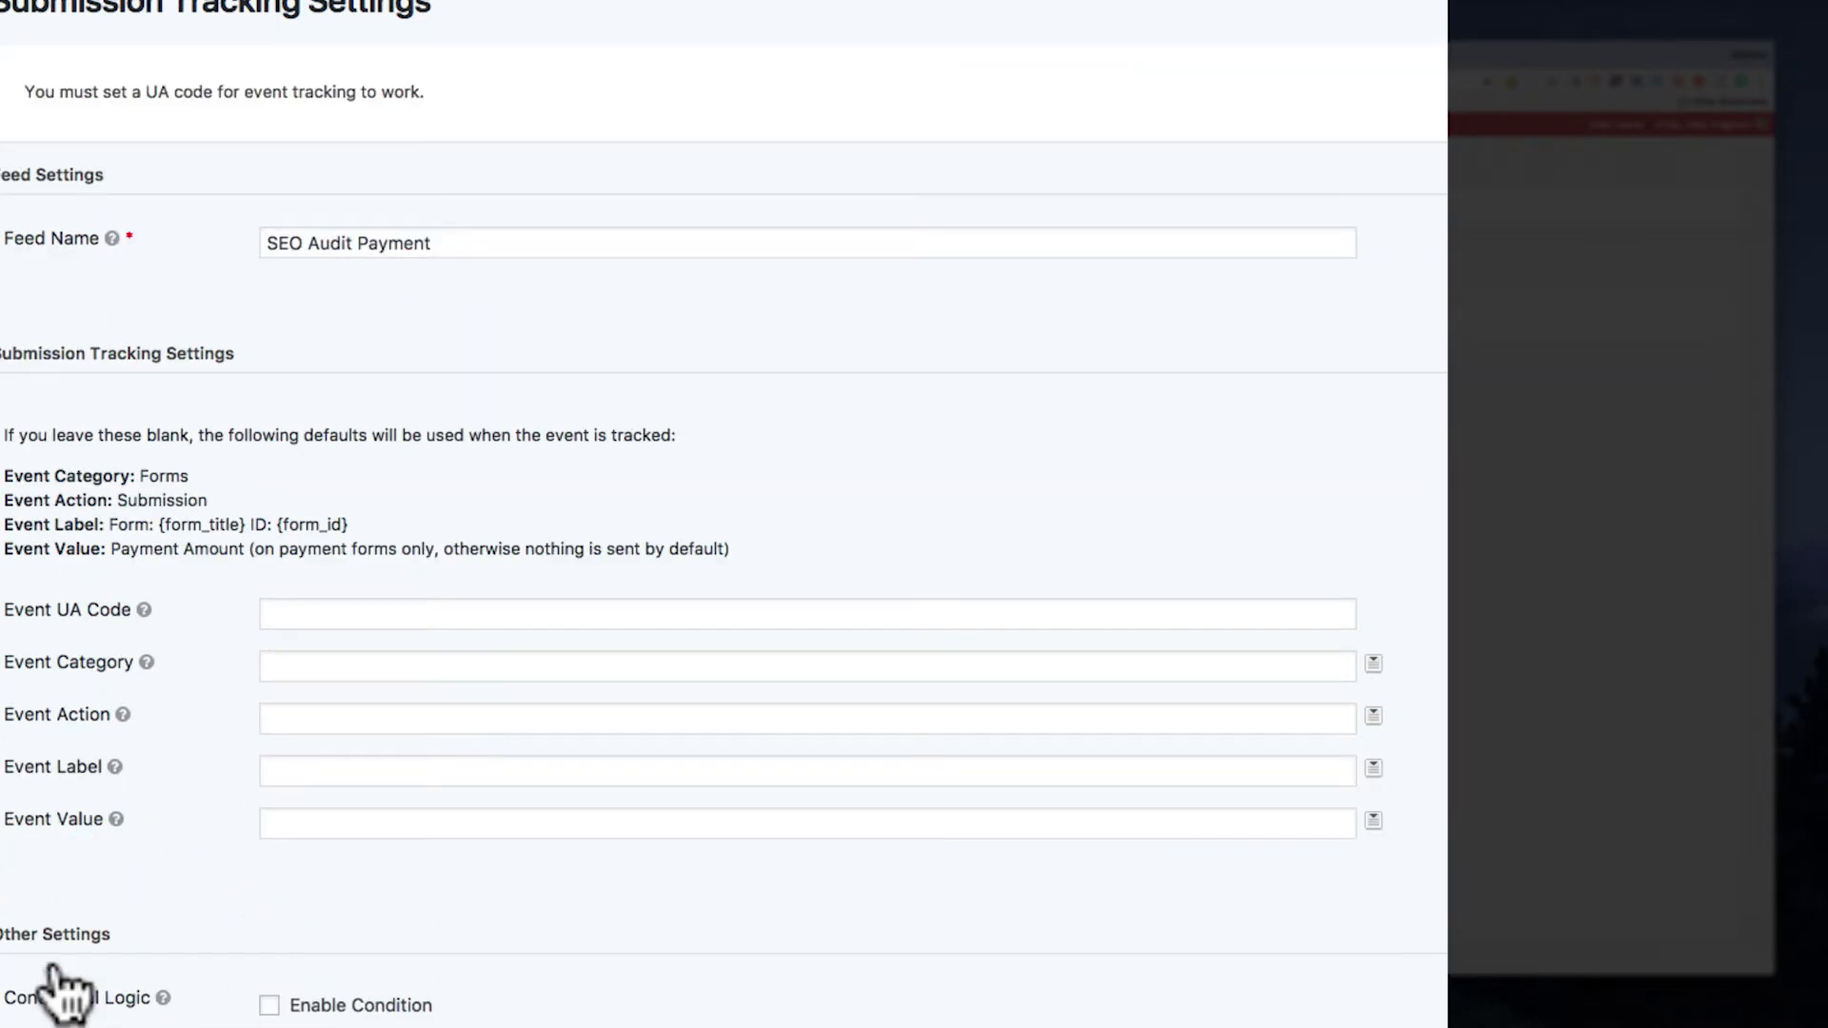
mouse_move(304, 34)
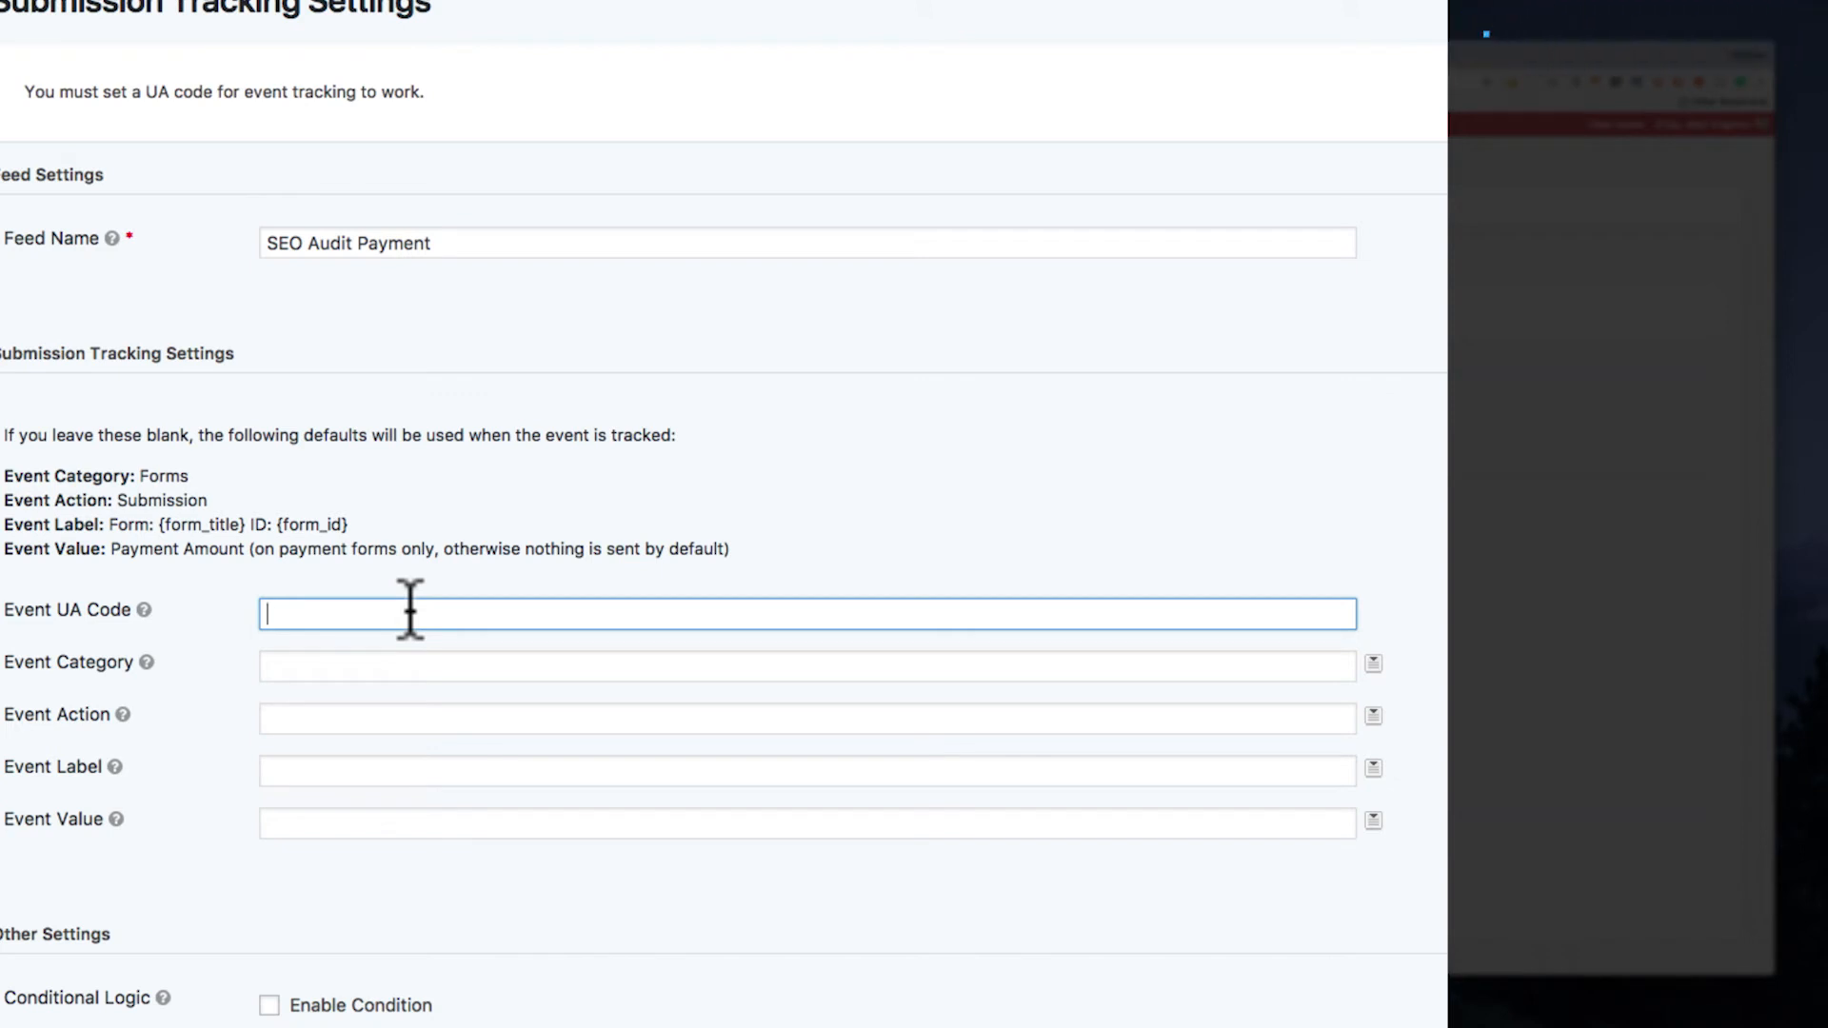
mouse_move(76, 478)
text(Forms)
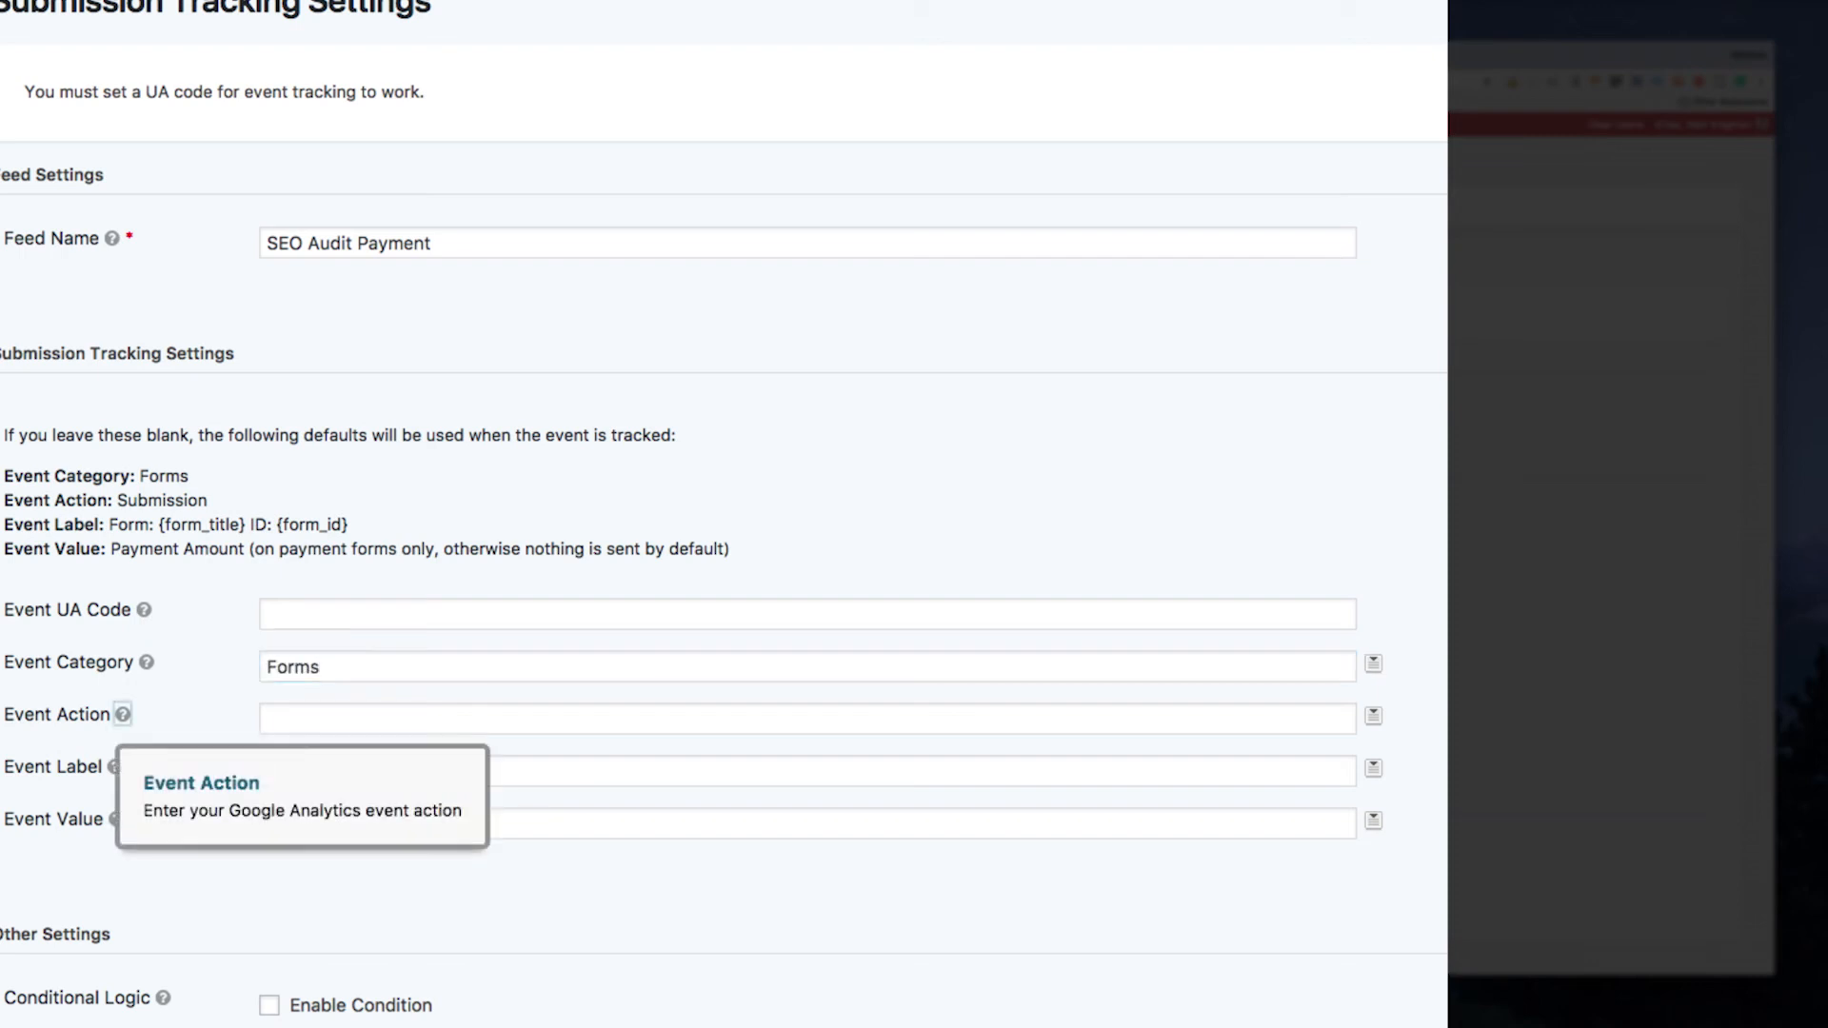
mouse_move(320, 716)
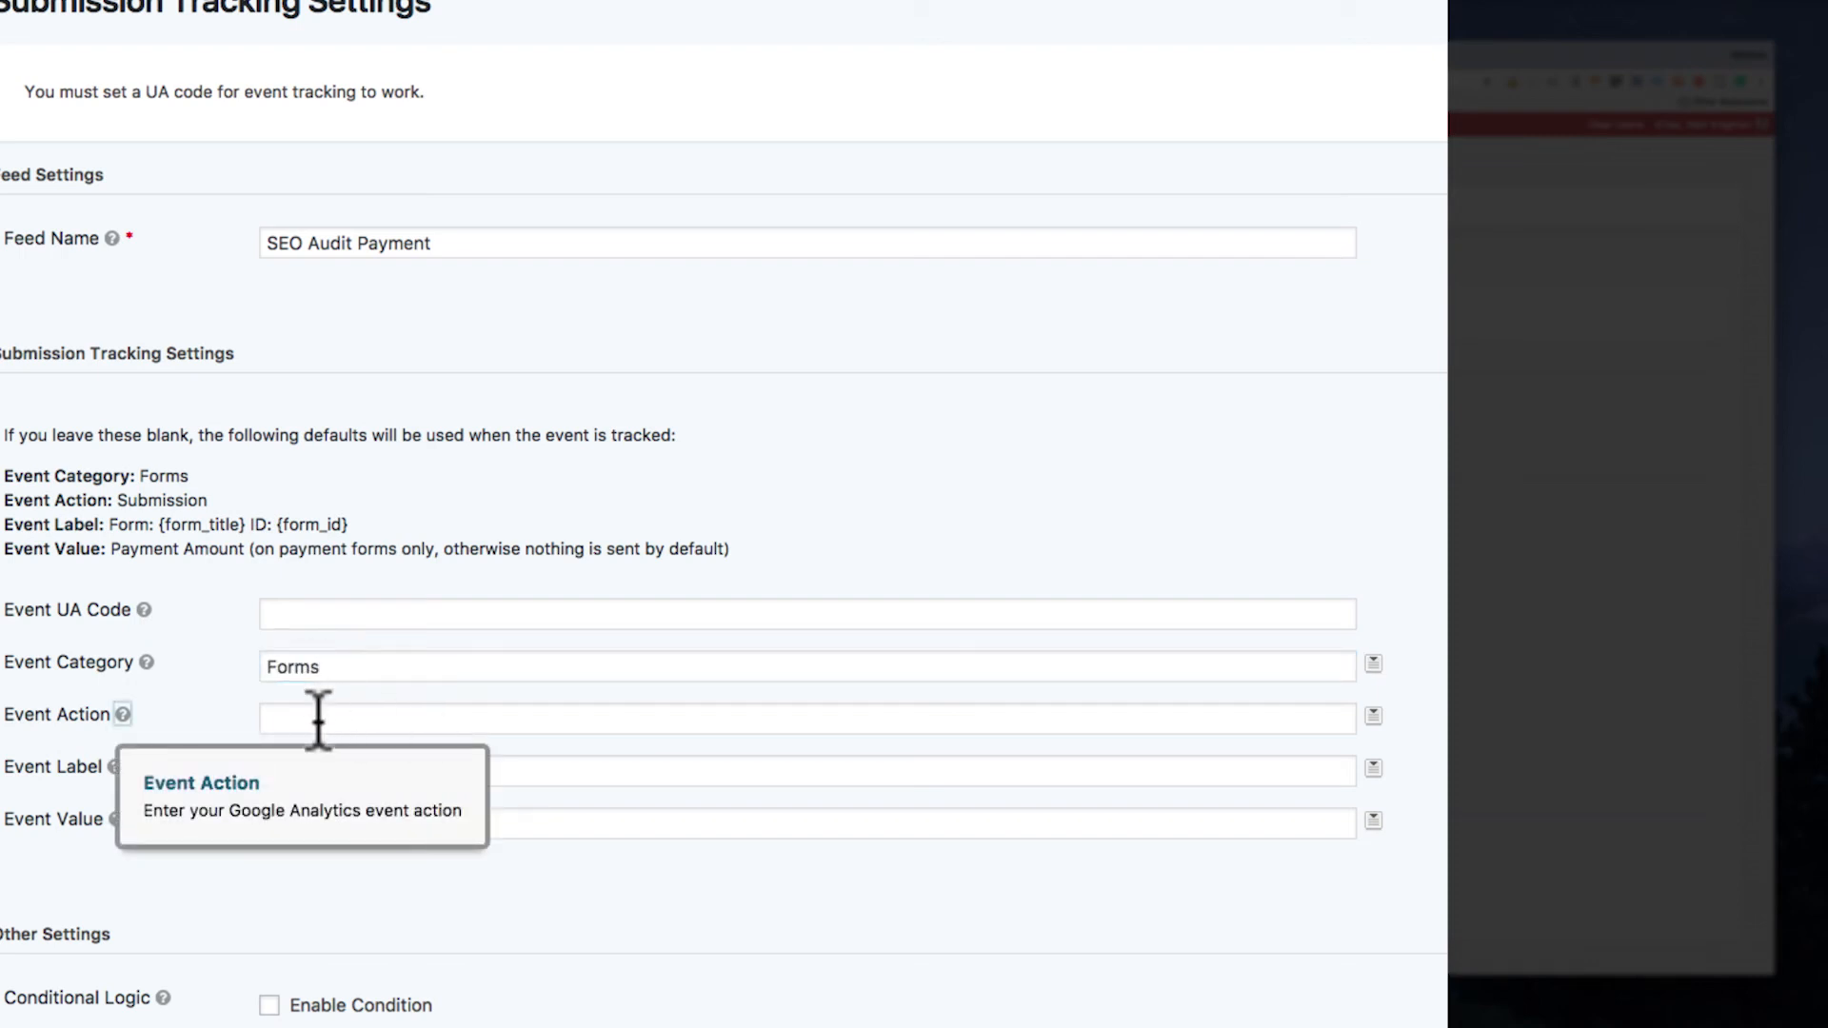
Step: Fill Event Category 'Forms', Action 'Submission' and Label 'Form: {form_title} ID: {form_id}'
text(Submission)
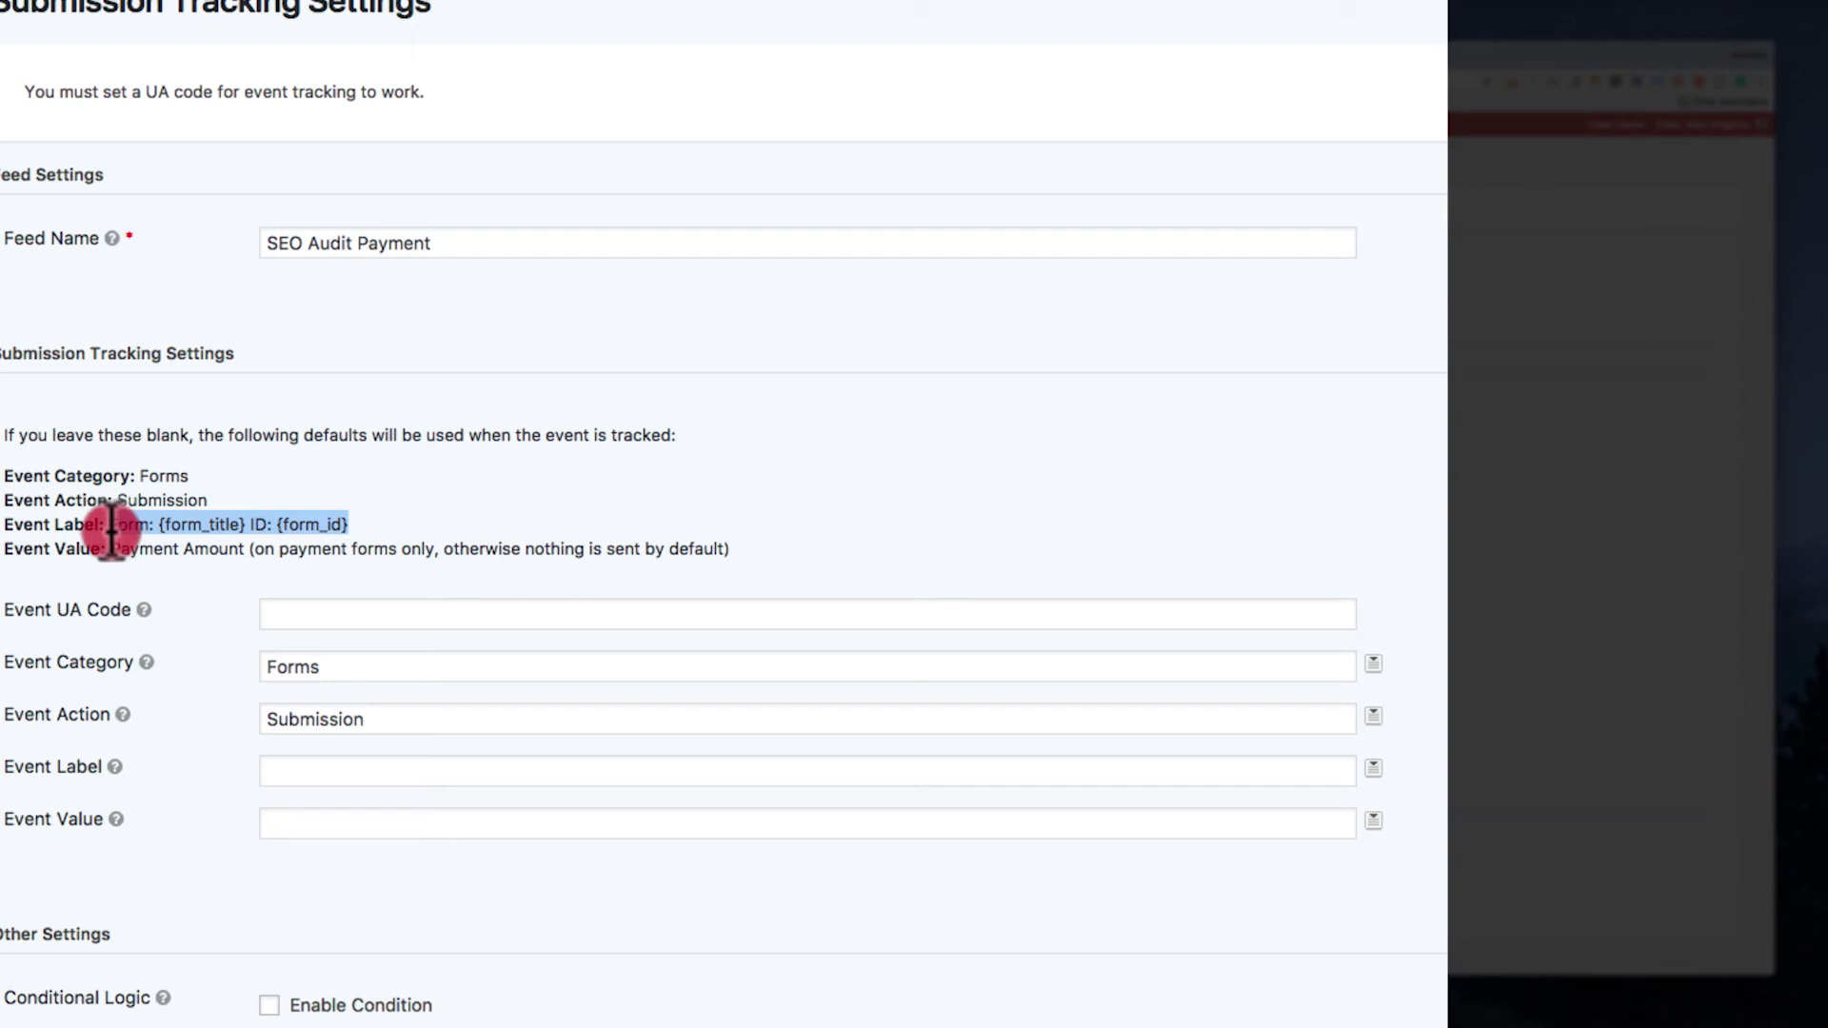
mouse_move(299, 767)
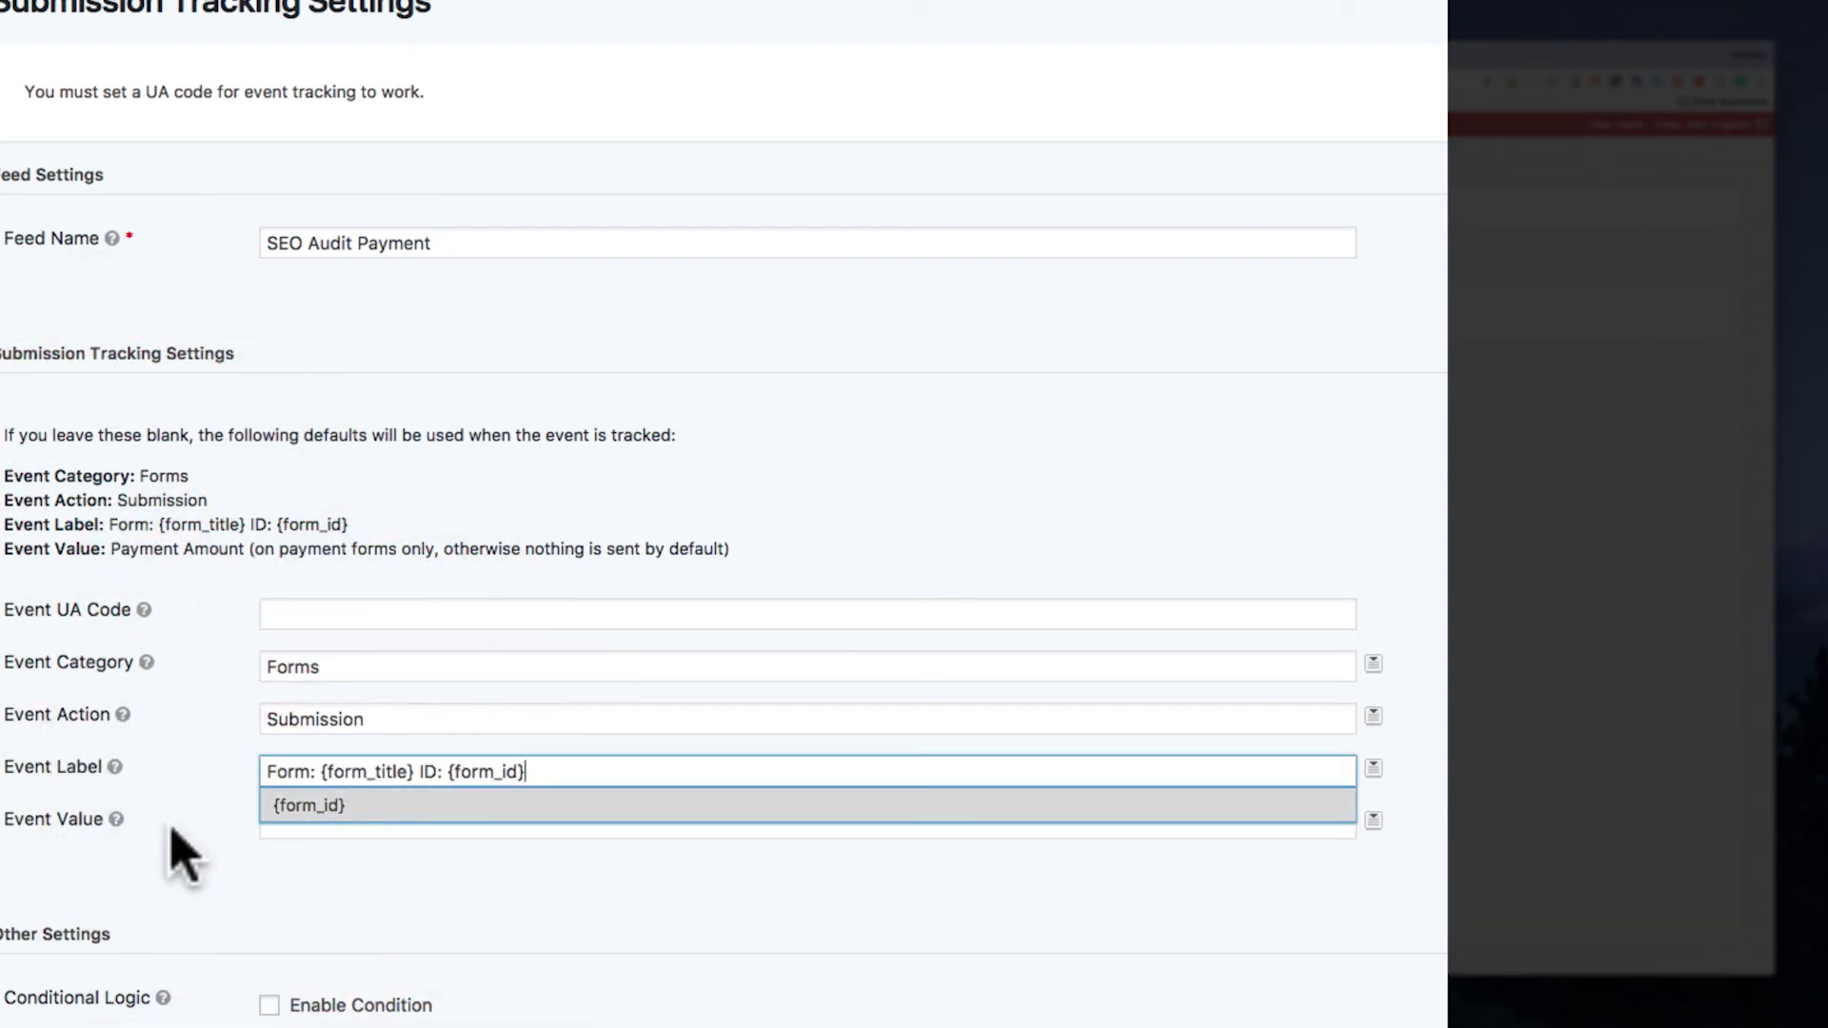
click(1373, 819)
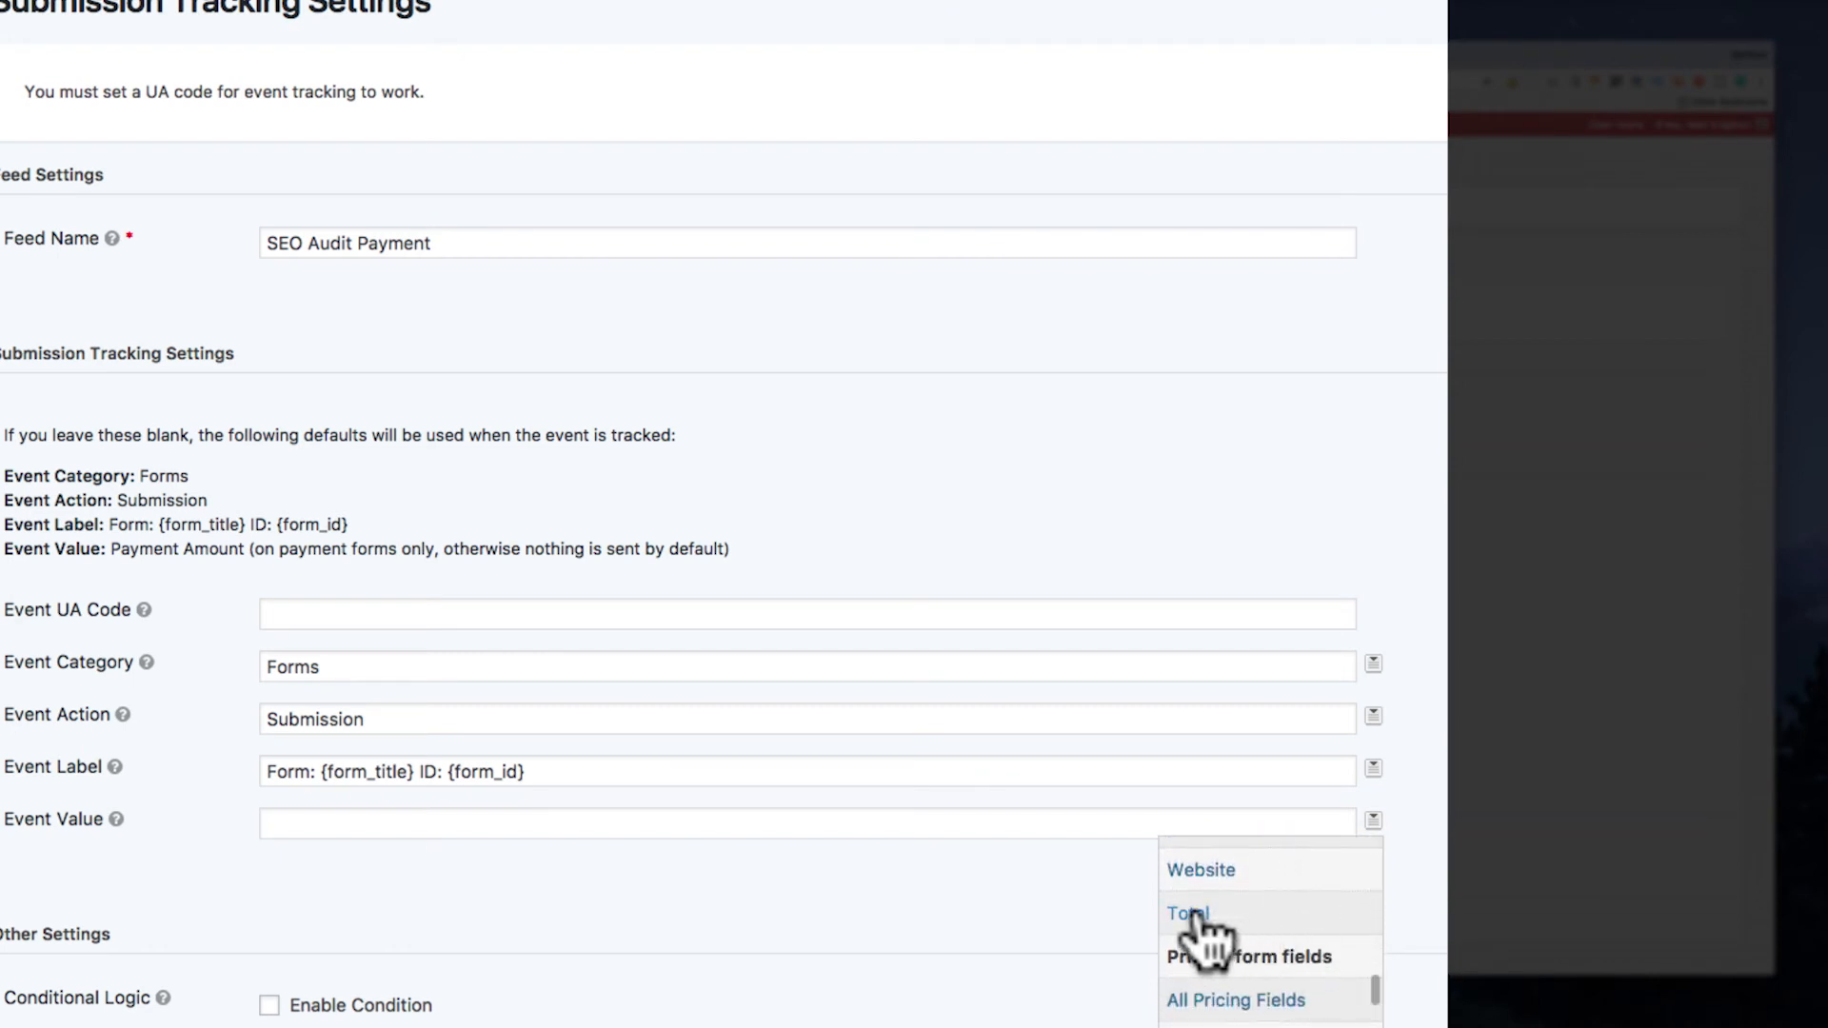
Step: Insert the Total field merge tag {Total:6} as the Event Value
click(1180, 912)
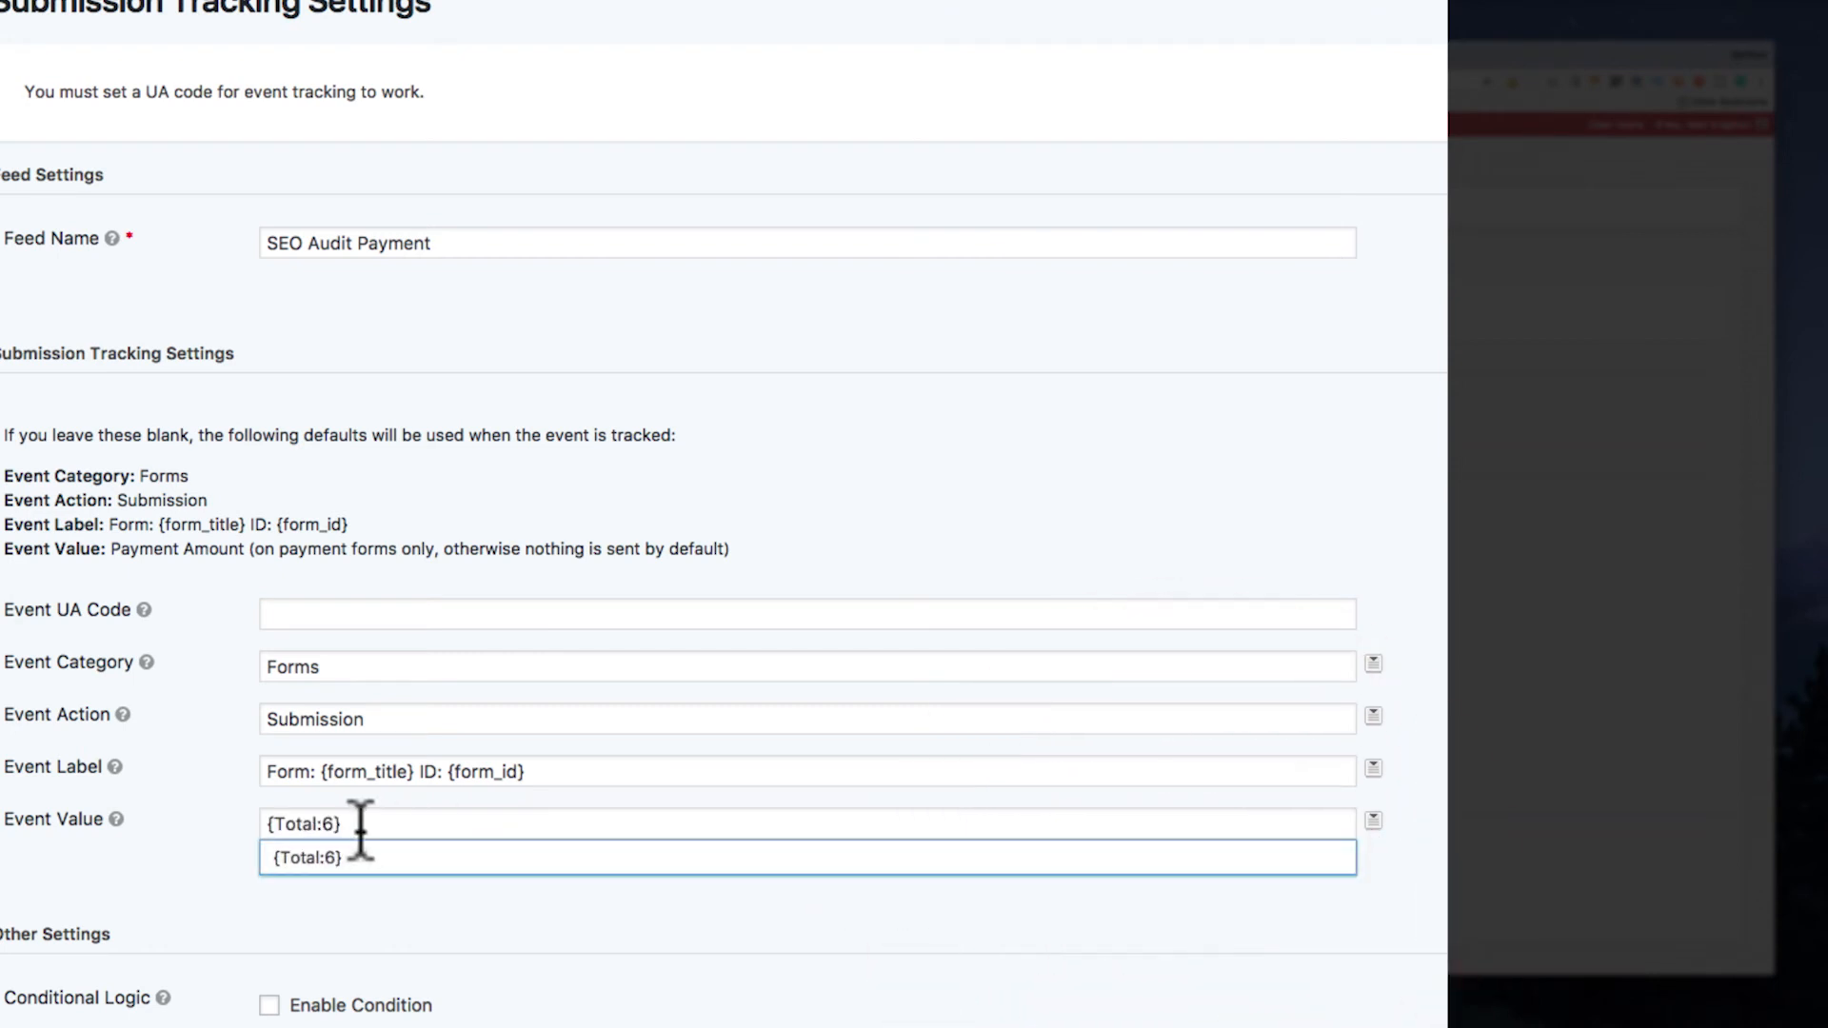
click(803, 772)
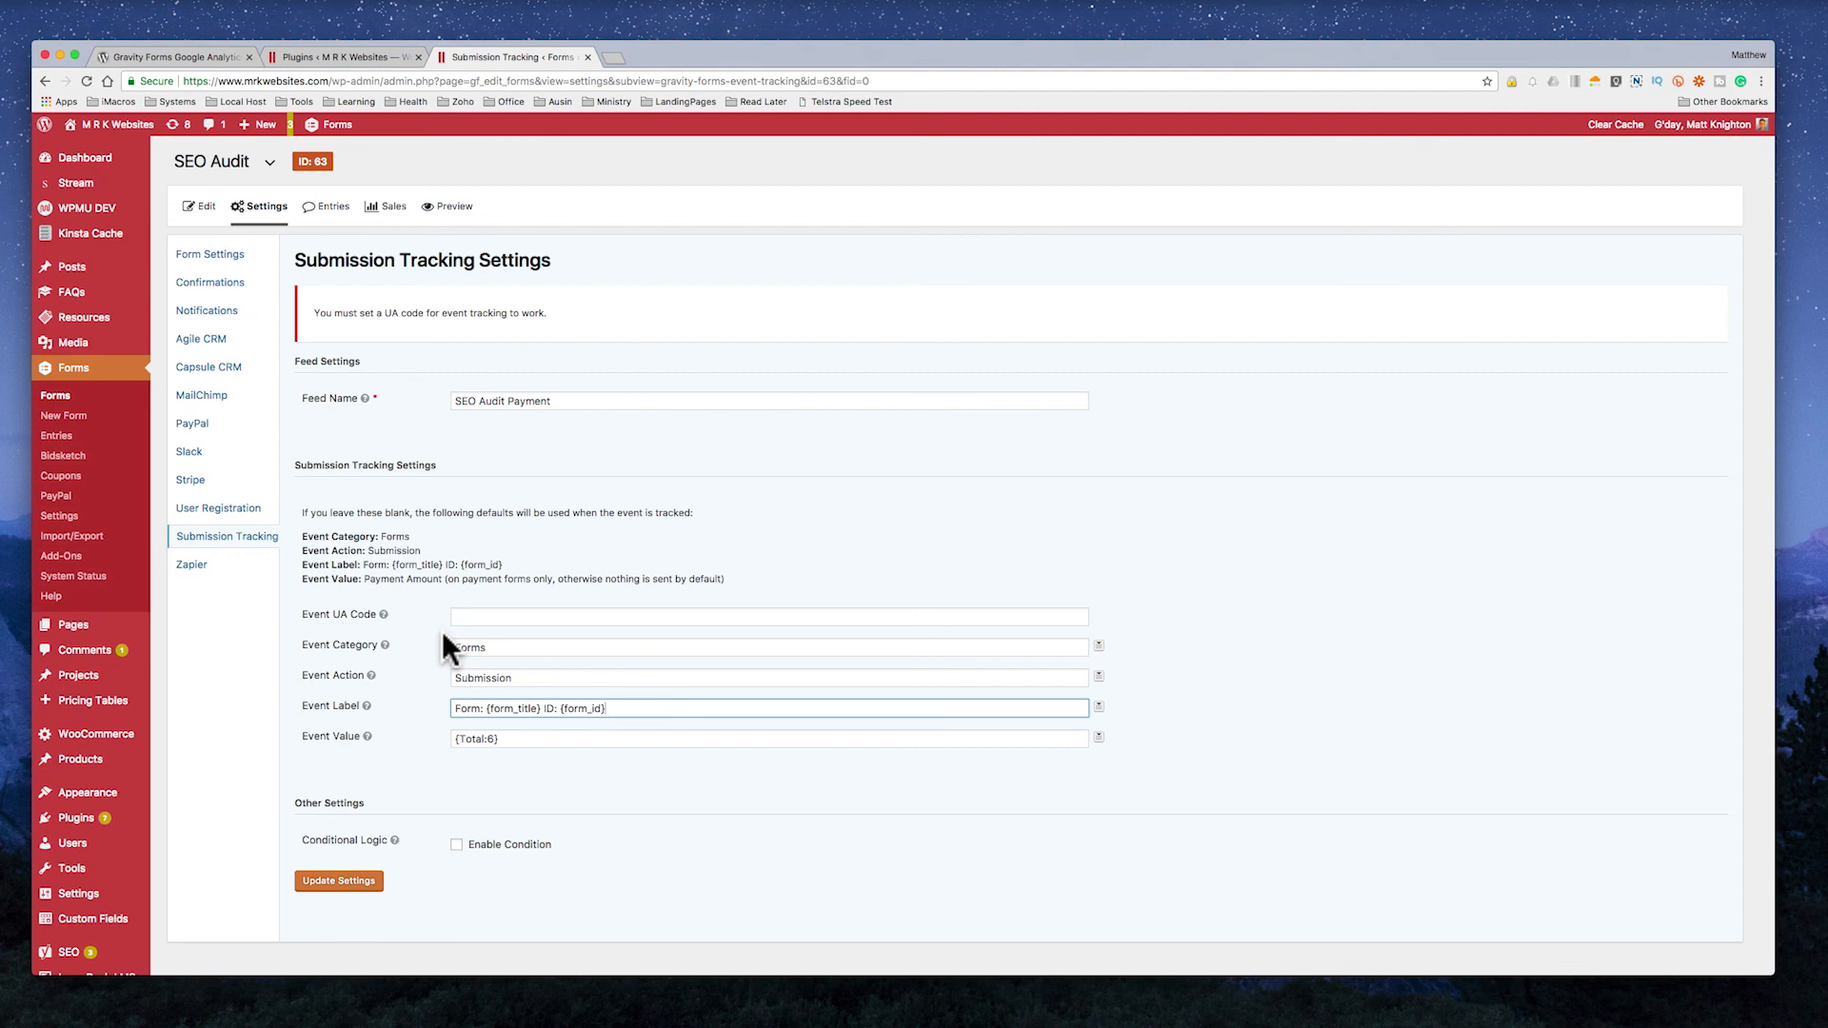
mouse_move(1556, 84)
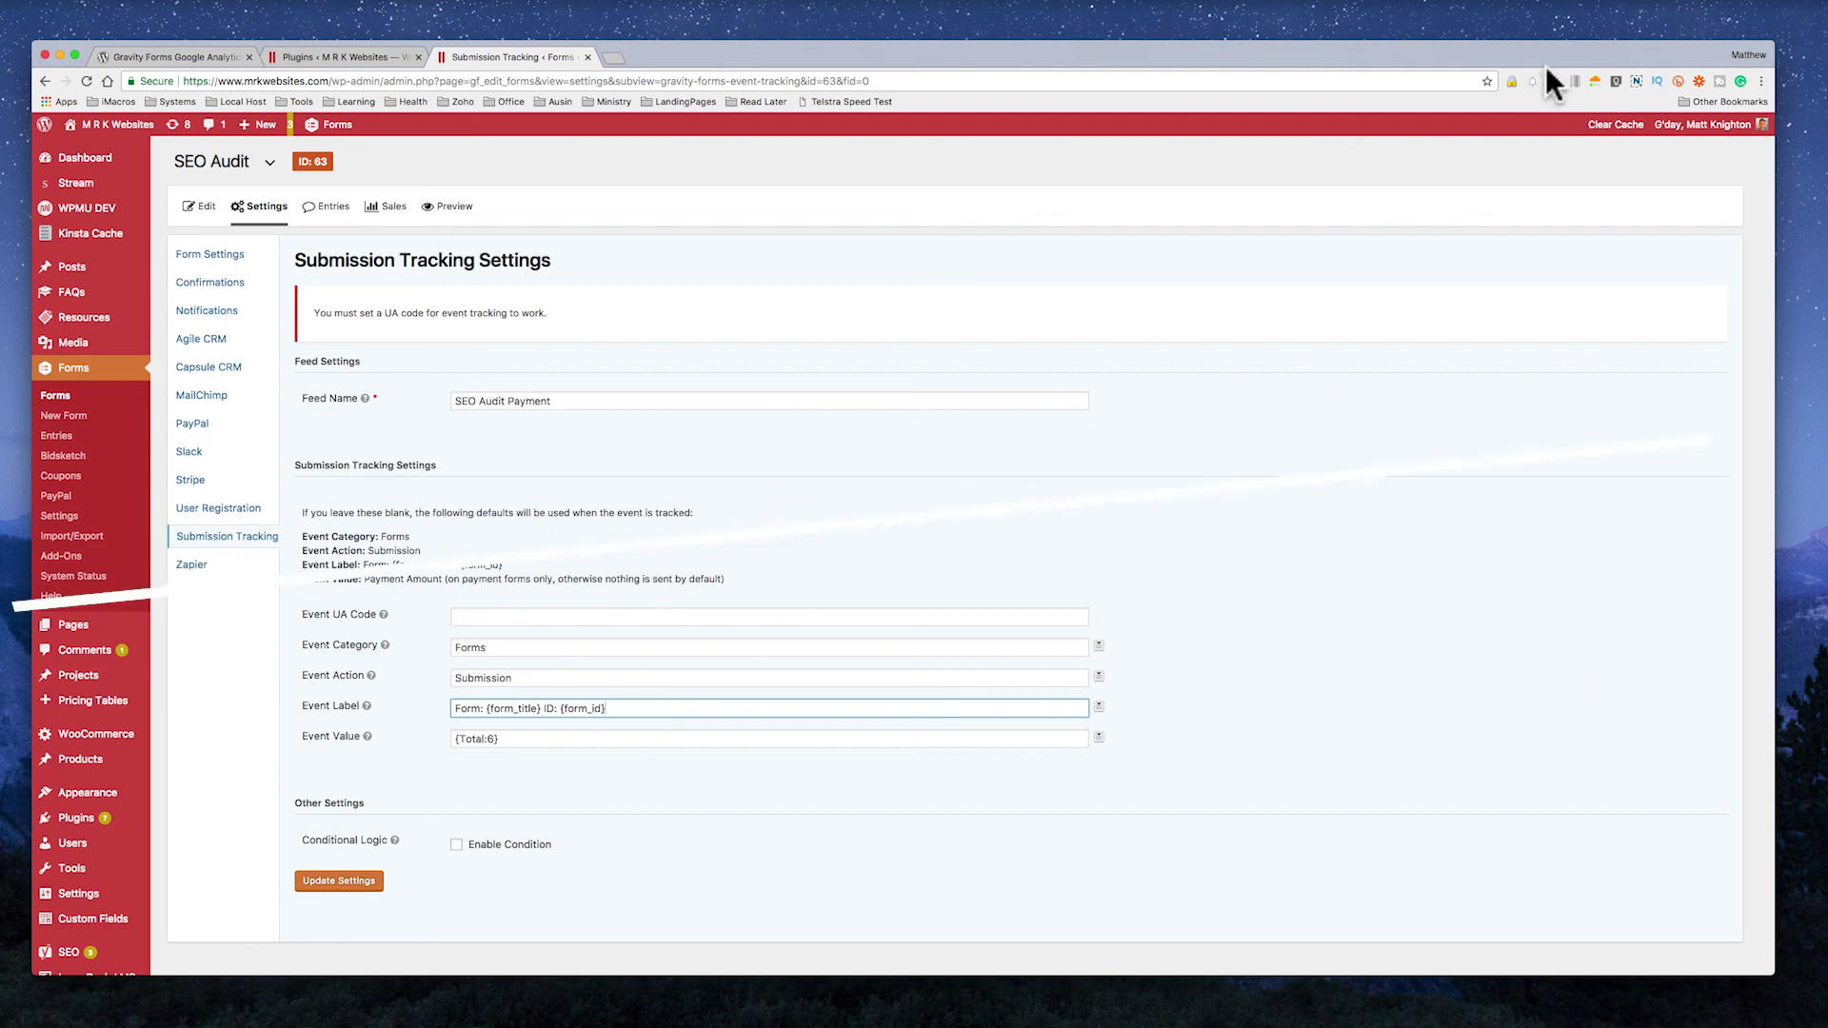